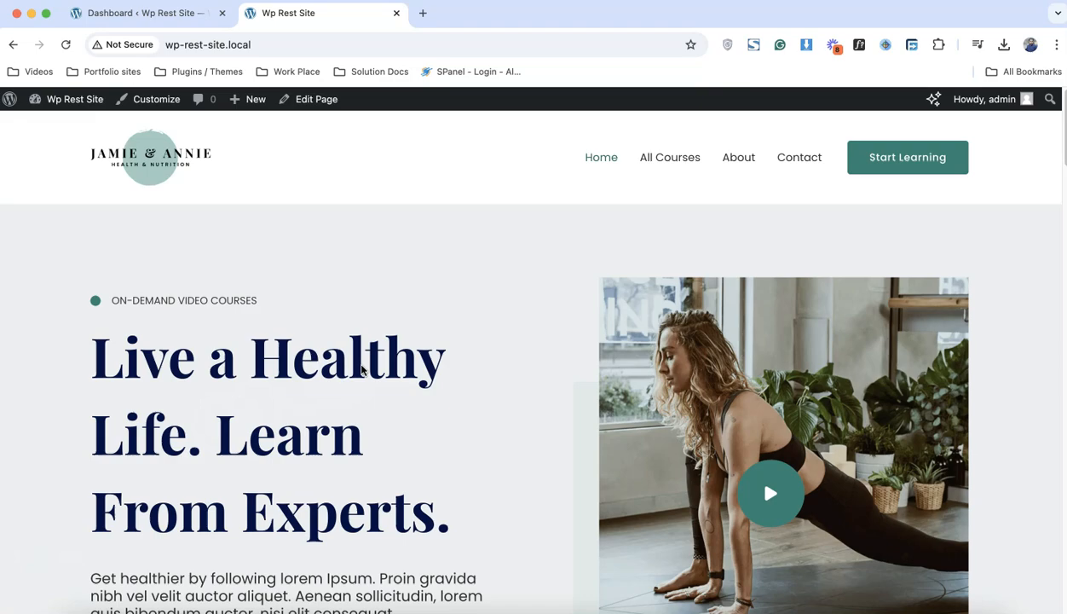
- Browse the live site's home, About and Contact pages, then return to the dashboard tab
scroll("down", 3)
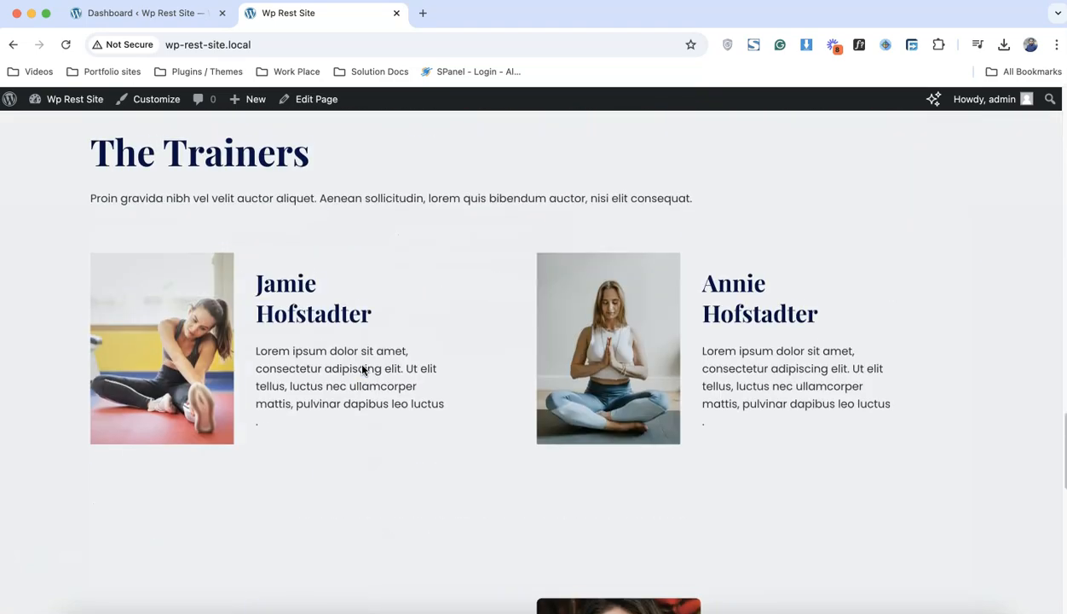
scroll("down", 3)
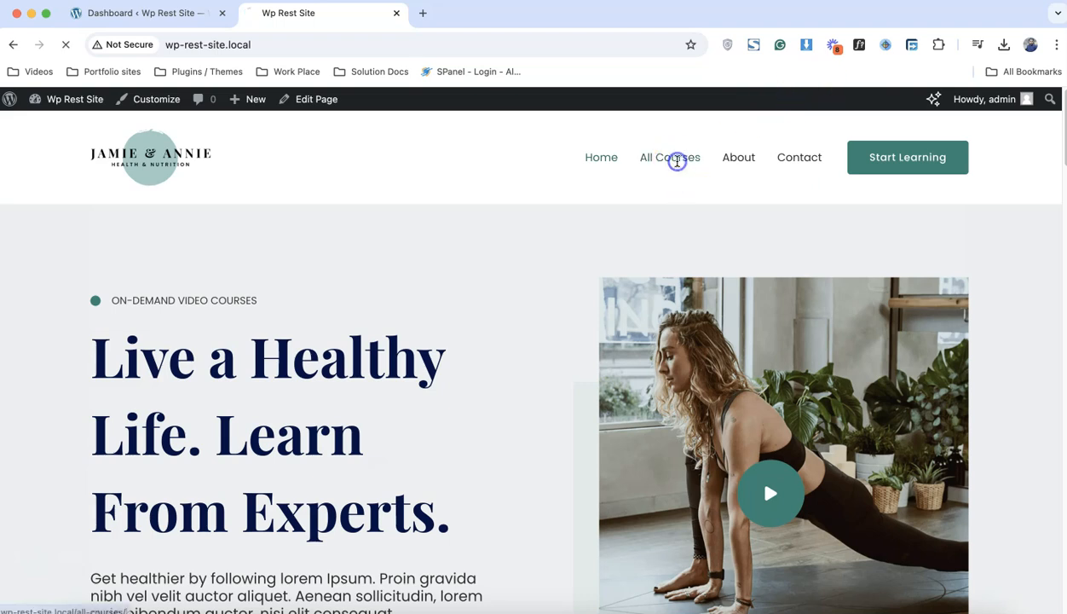
left_click(670, 157)
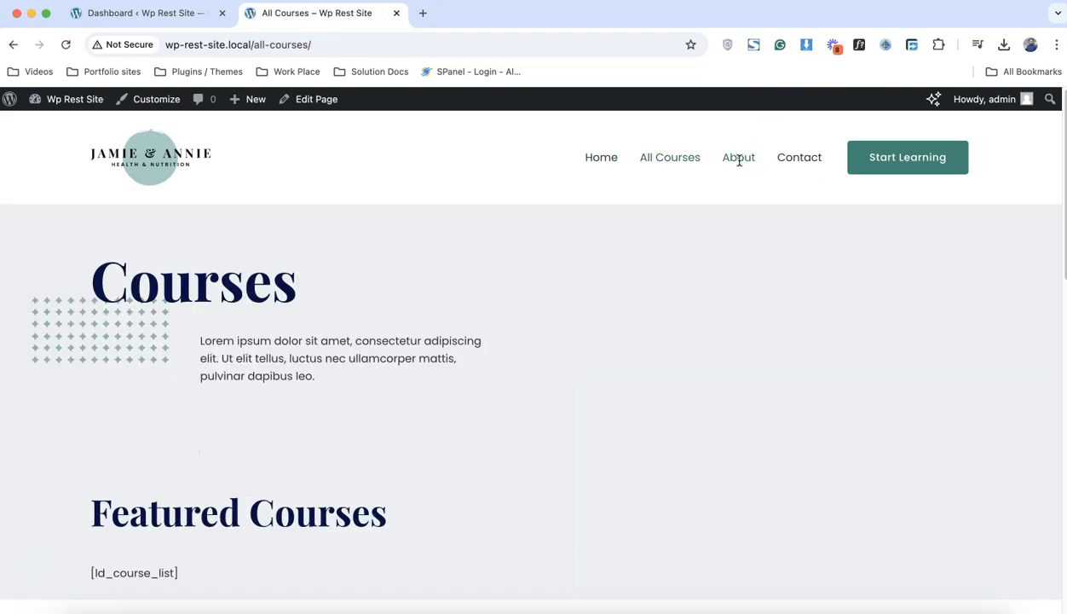
left_click(738, 157)
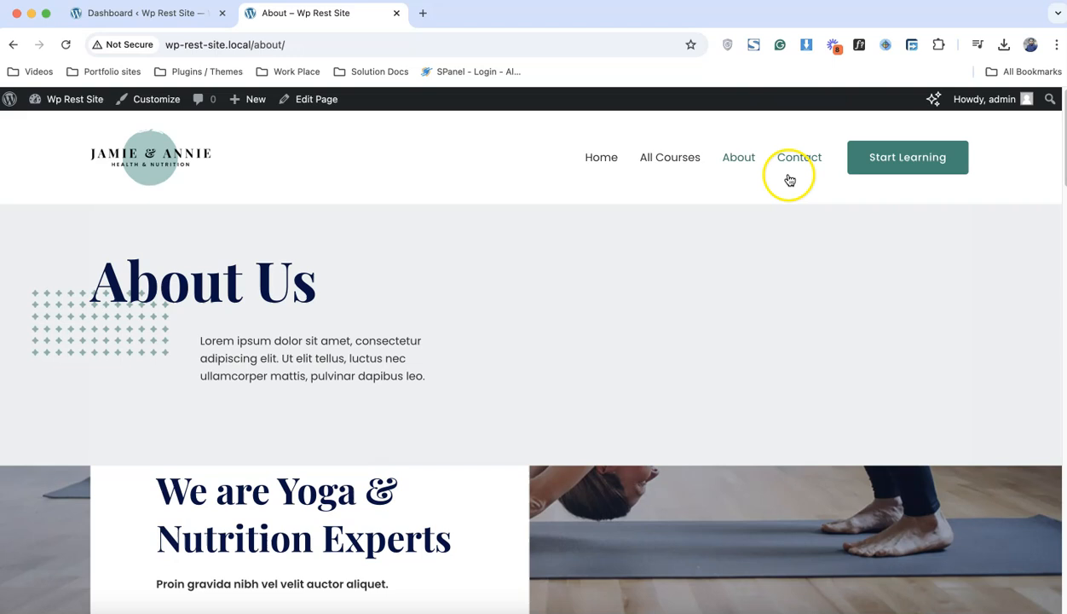
left_click(799, 156)
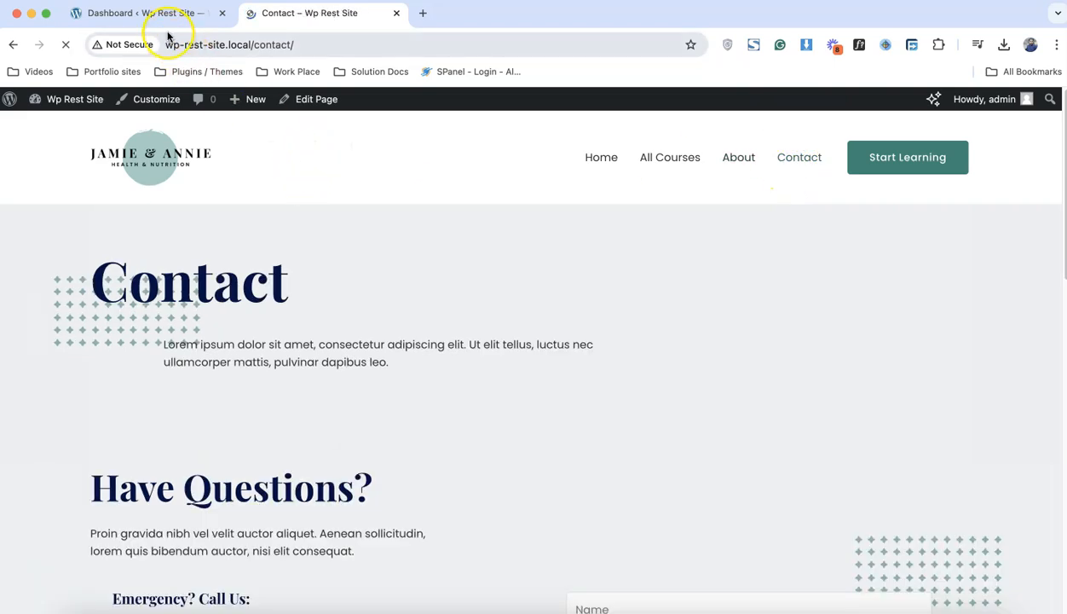
left_click(137, 13)
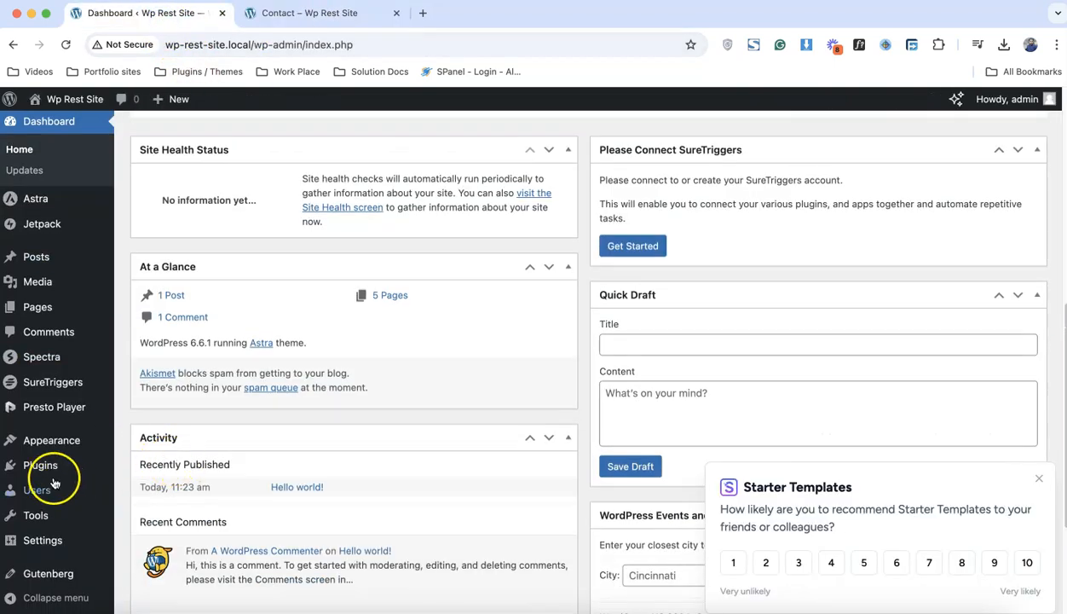
- Open the installed Plugins list, close the Contact page tab, and scroll the plugins
left_click(37, 463)
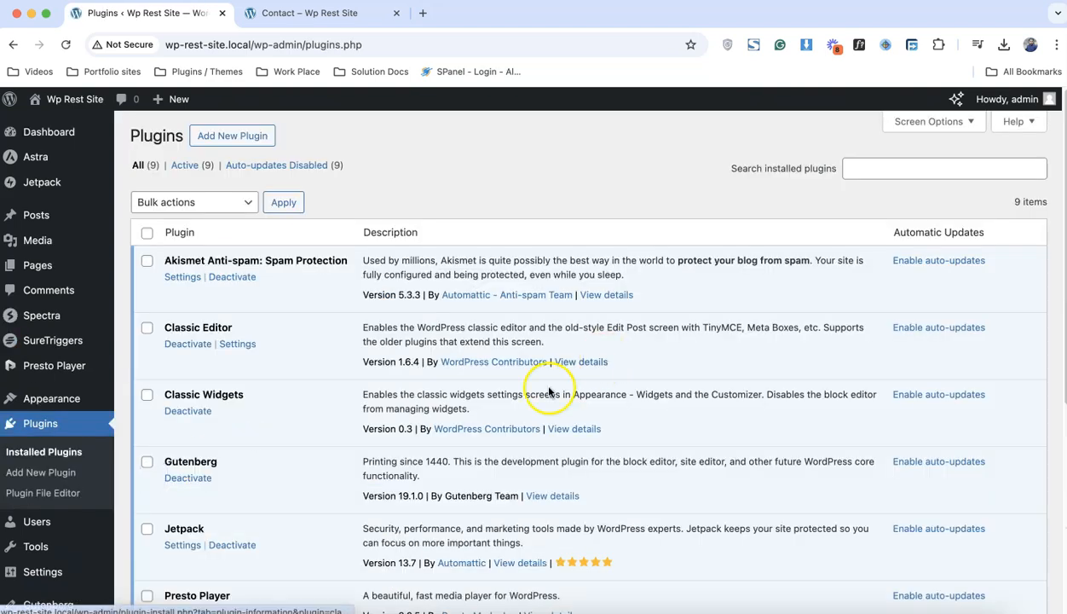
scroll("down", 3)
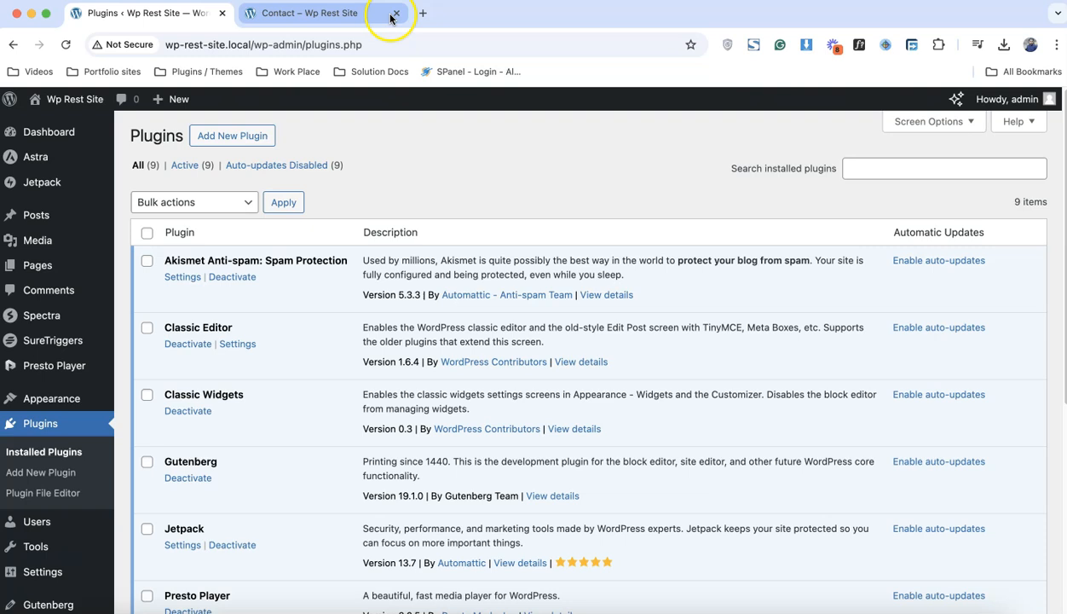
left_click(395, 14)
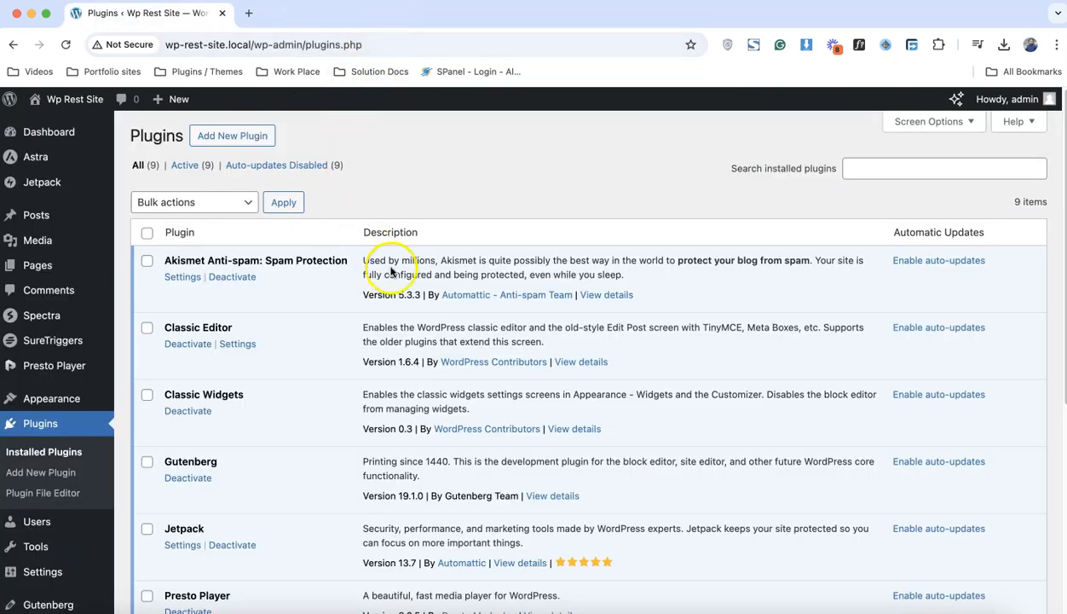
scroll("down", 3)
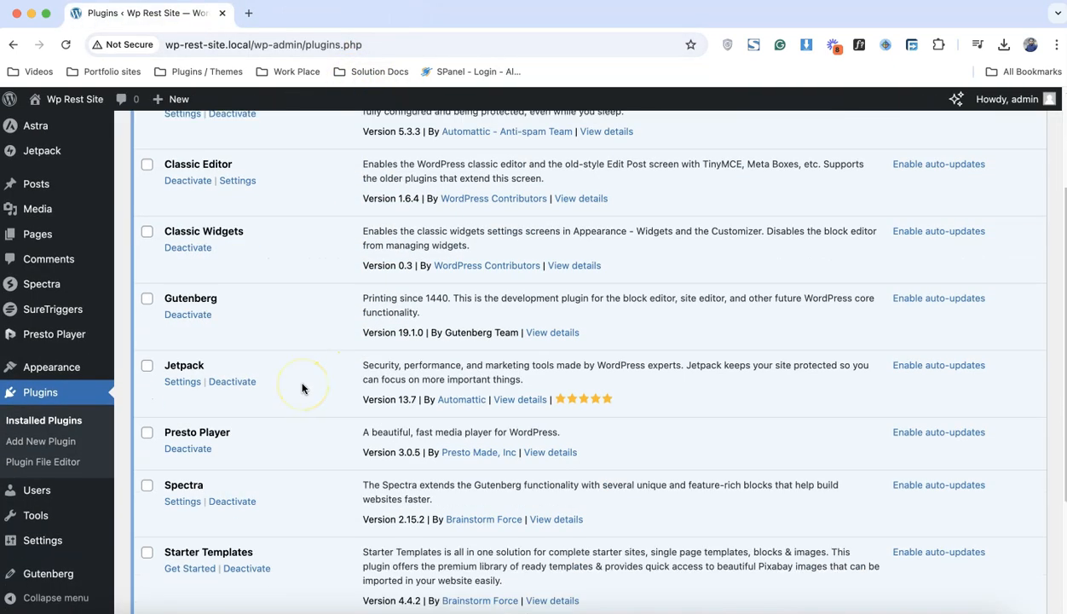
mouse_move(279, 376)
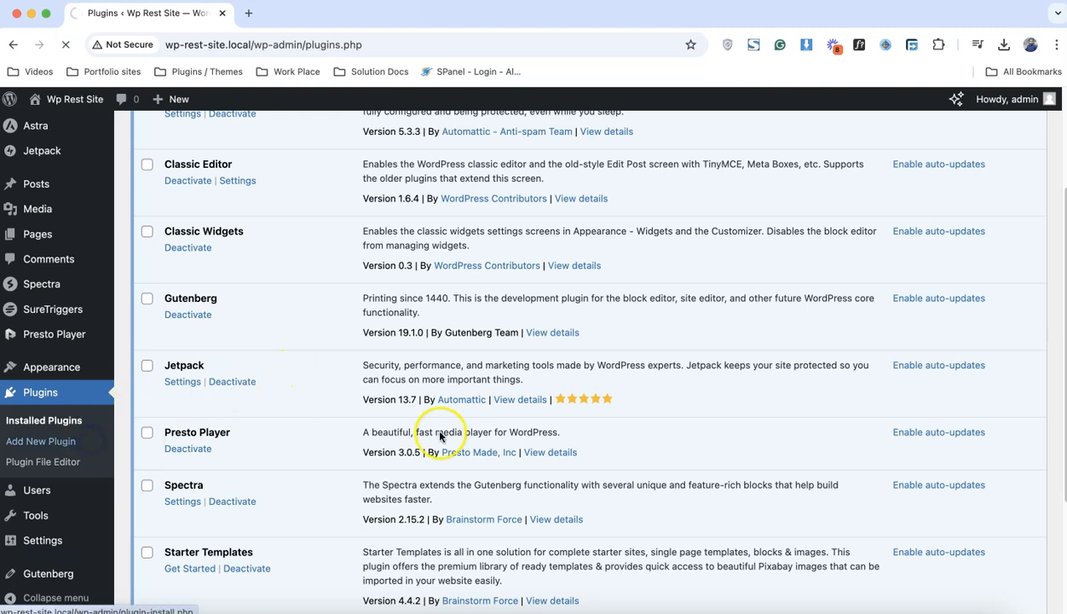
- Search 'all in one wp migration', then install and activate All-in-One WP Migration and Backup
left_click(40, 441)
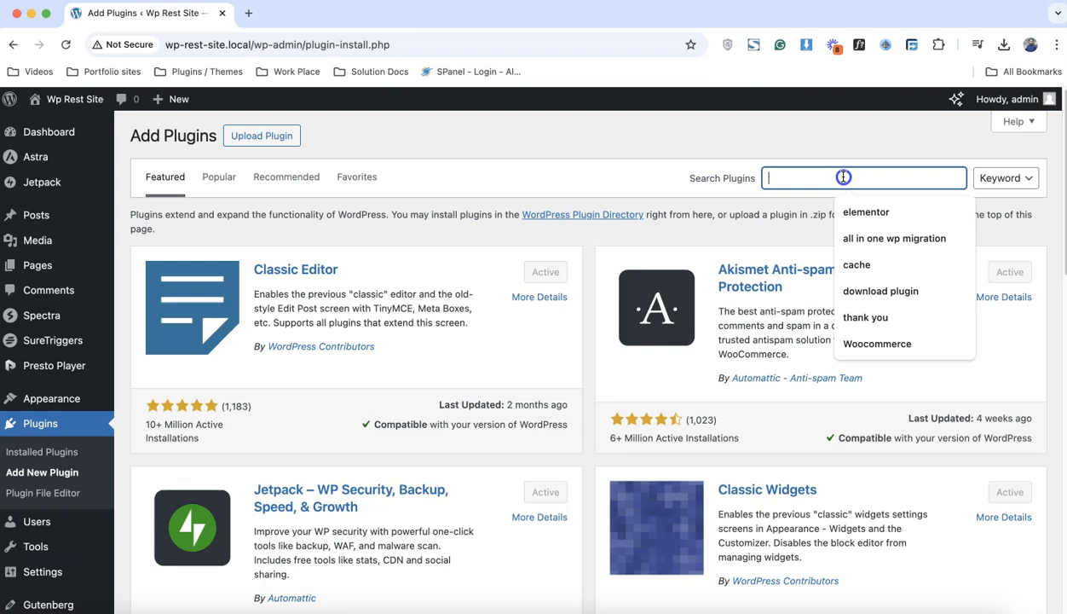
left_click(896, 238)
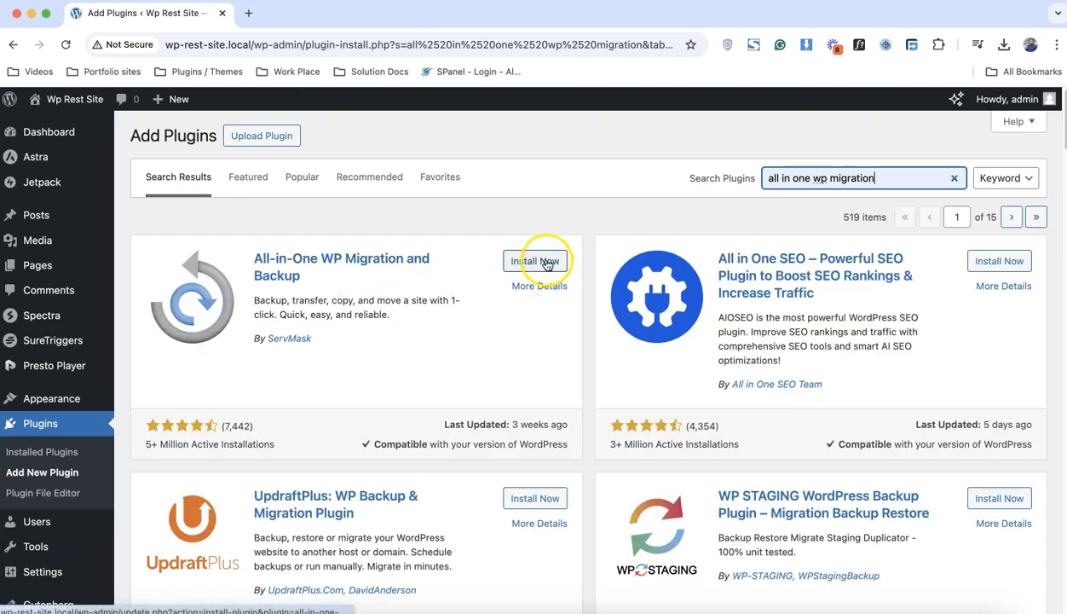
left_click(539, 261)
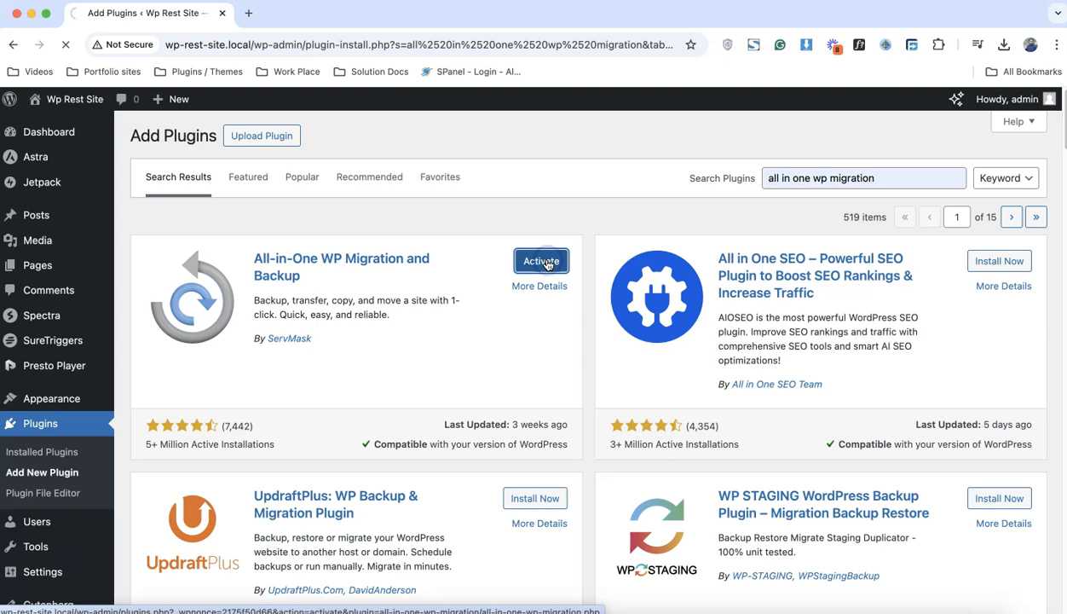
left_click(540, 261)
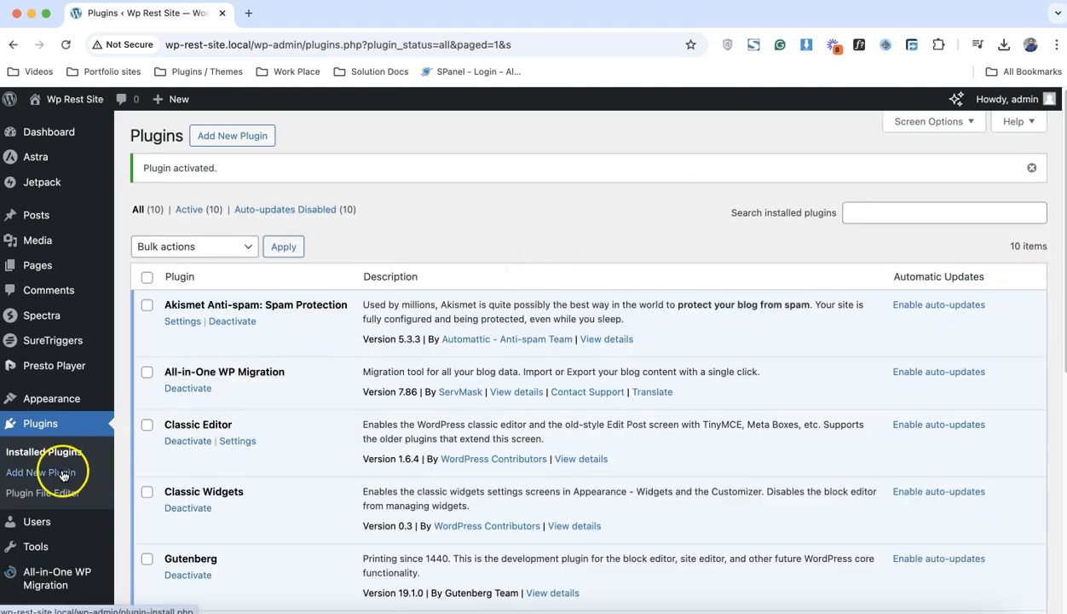
- Search the plugin directory for 'wp reset', then install and activate WP Reset
left_click(38, 472)
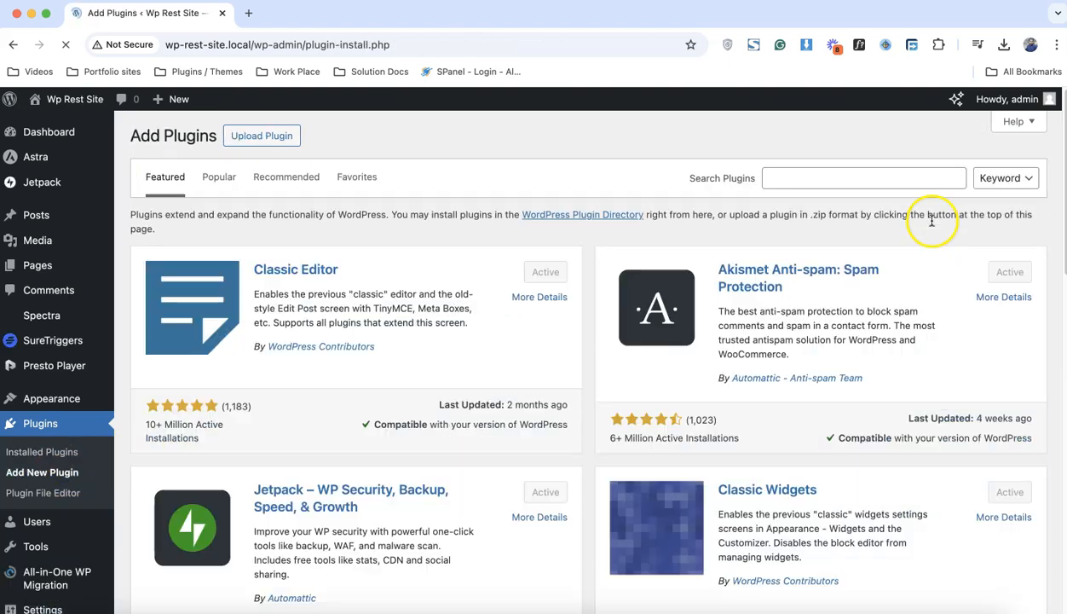
left_click(863, 177)
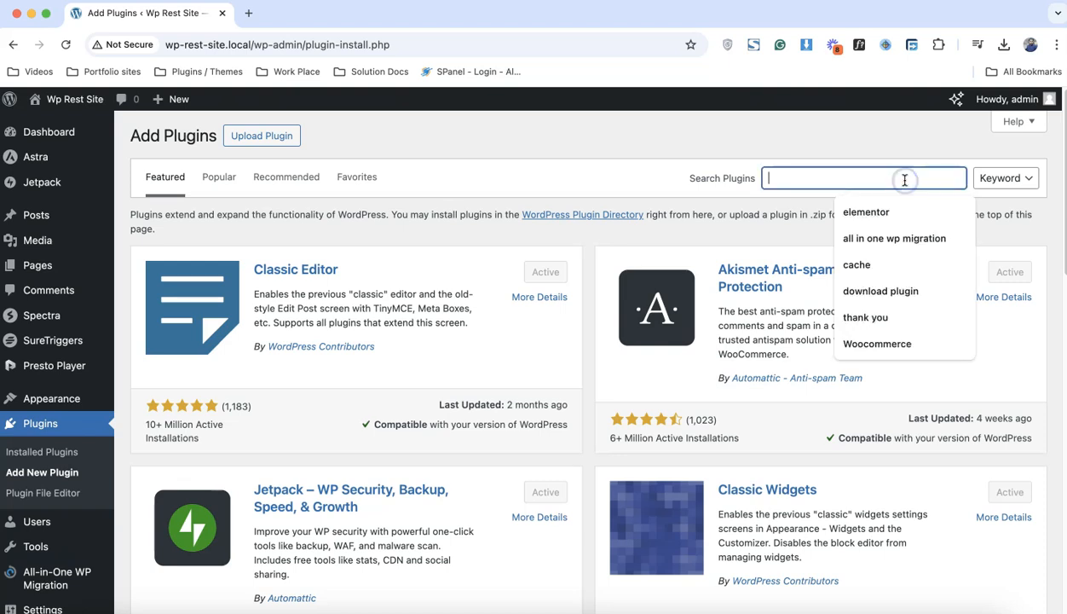
type("wp reset")
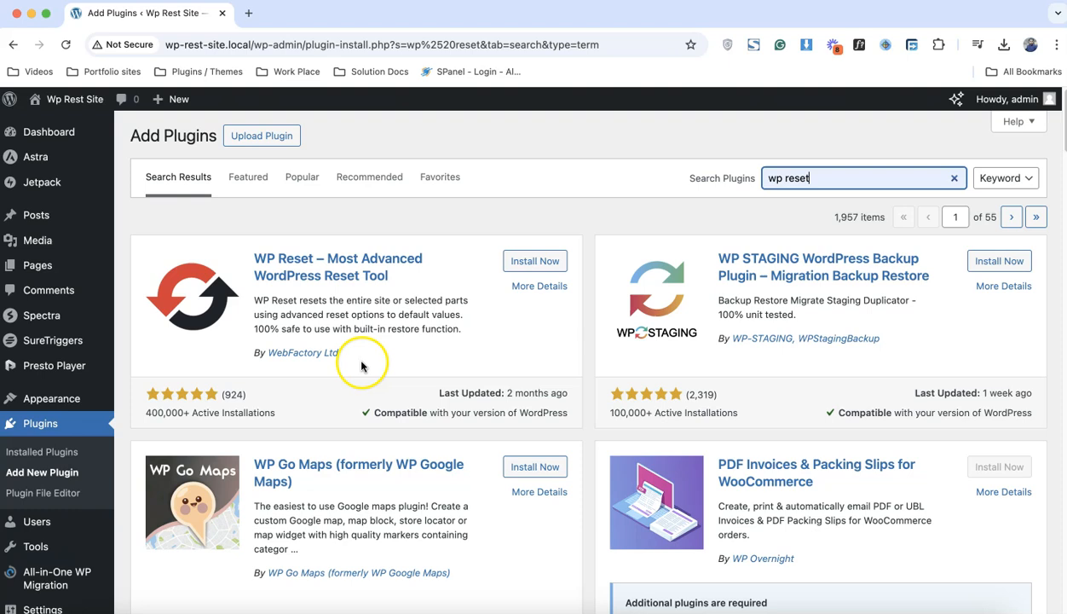
mouse_move(346, 354)
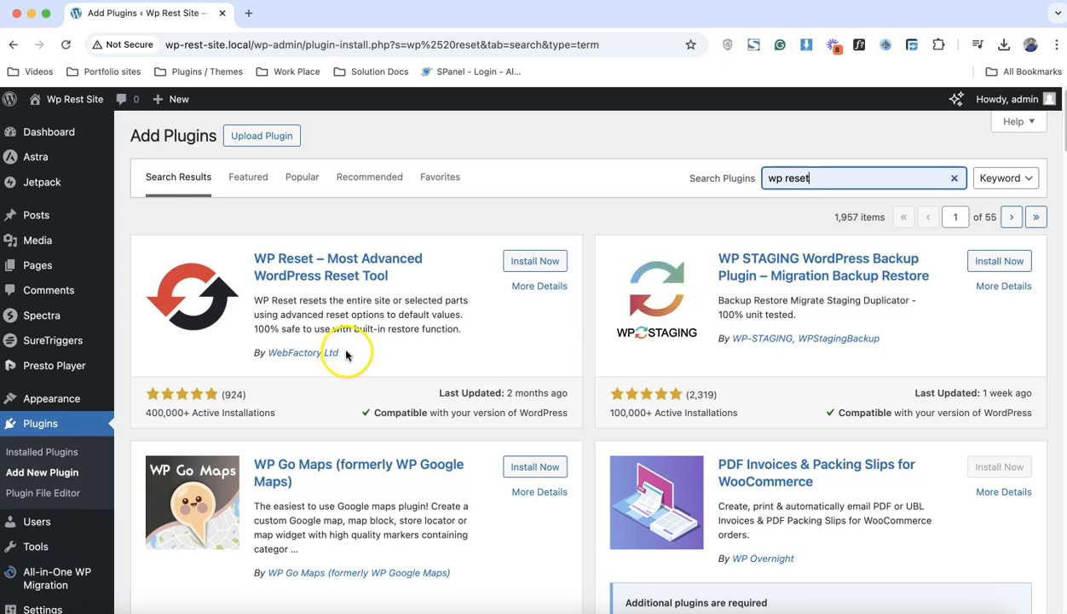
left_click(534, 260)
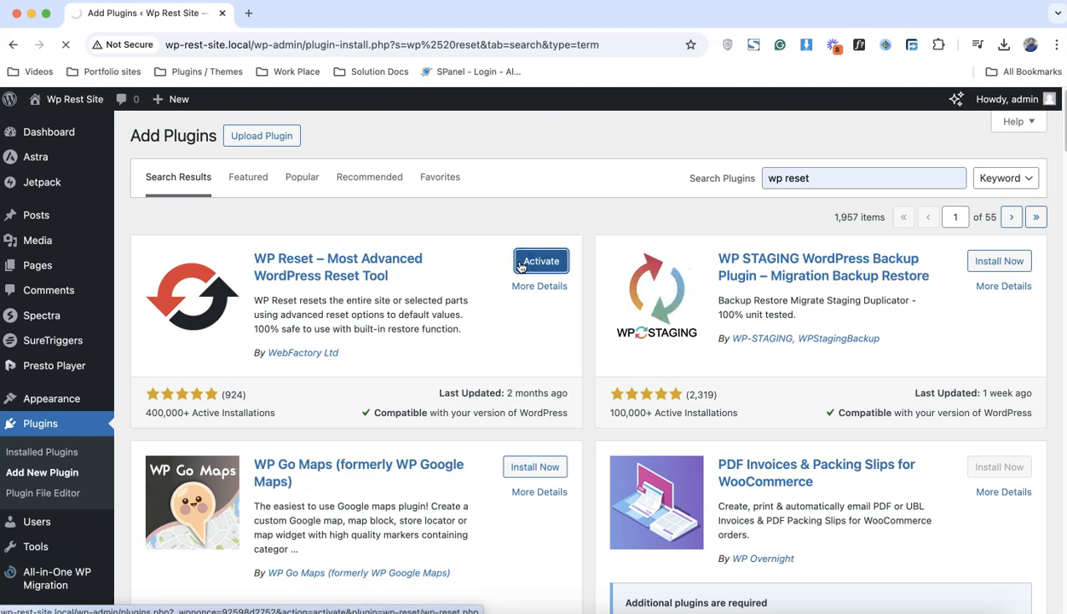
left_click(540, 259)
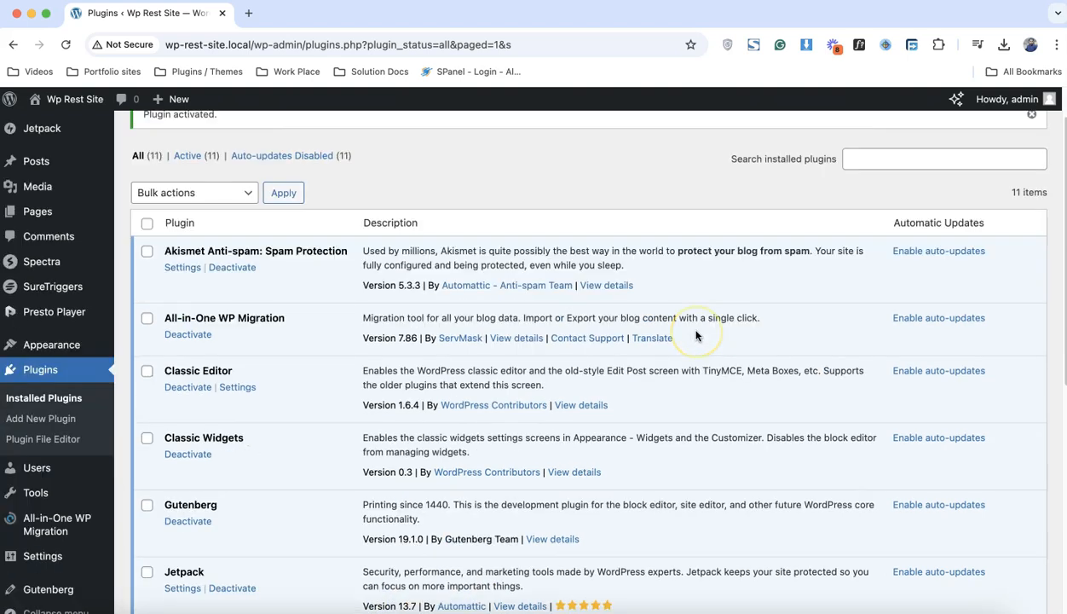
scroll("down", 3)
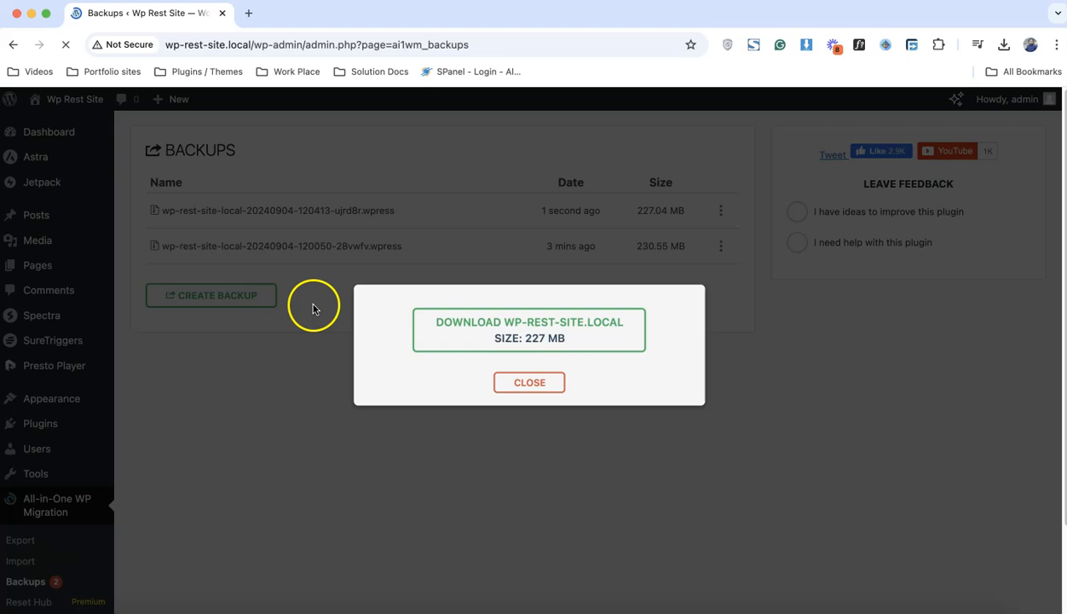
- Dismiss the download notice and download the newest 227 MB backup from its actions menu
left_click(529, 330)
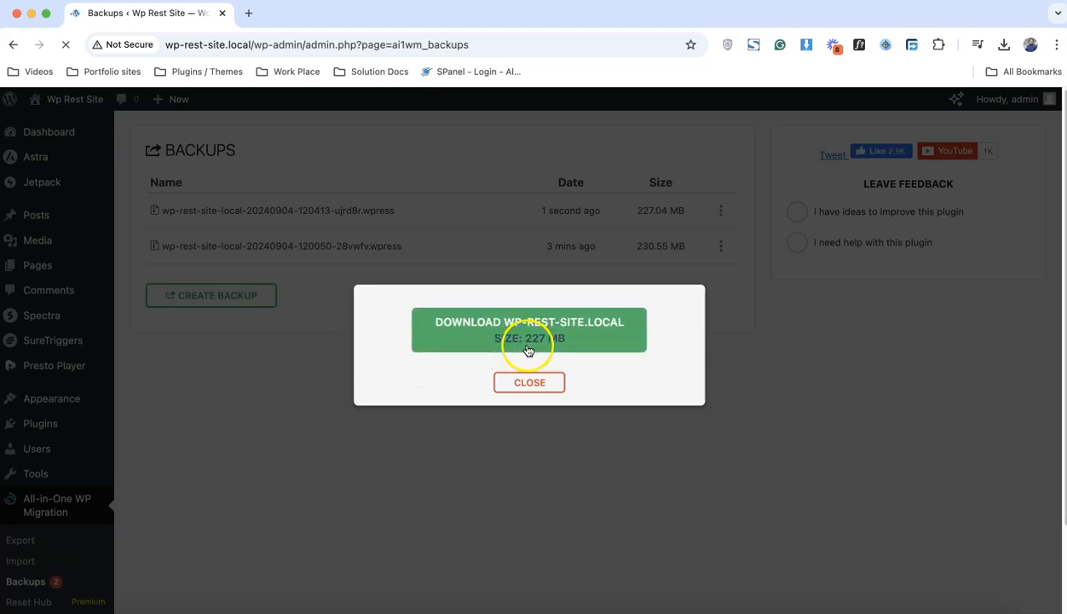
left_click(529, 382)
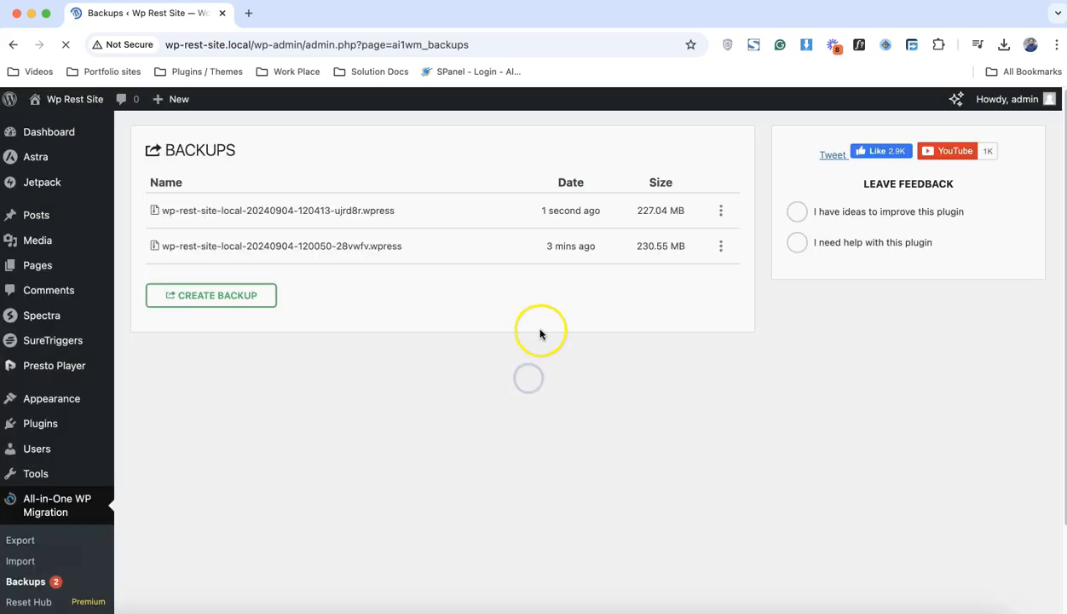
left_click(720, 210)
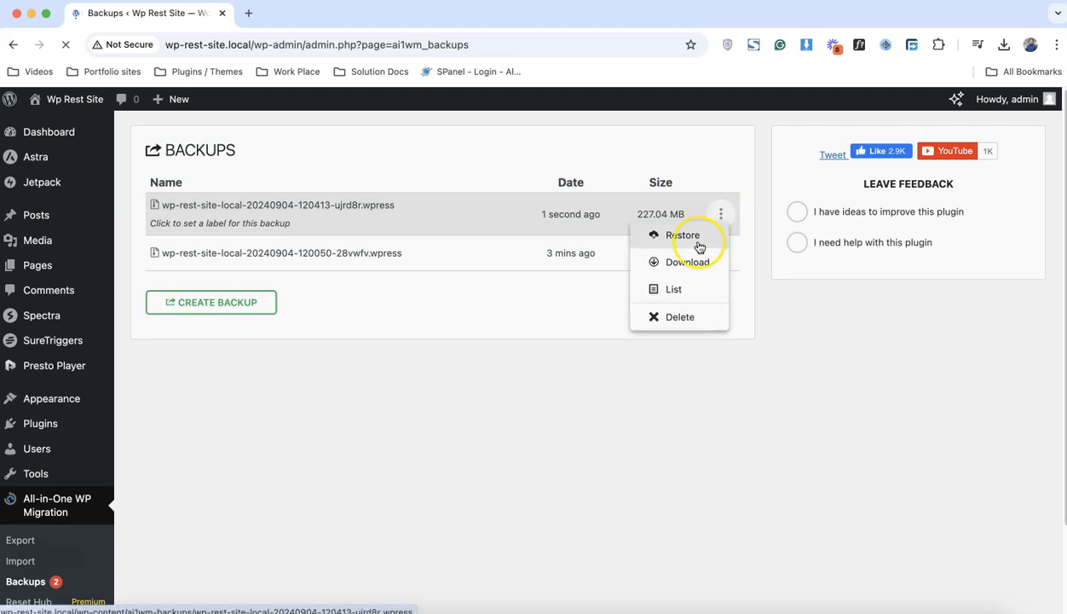
left_click(689, 262)
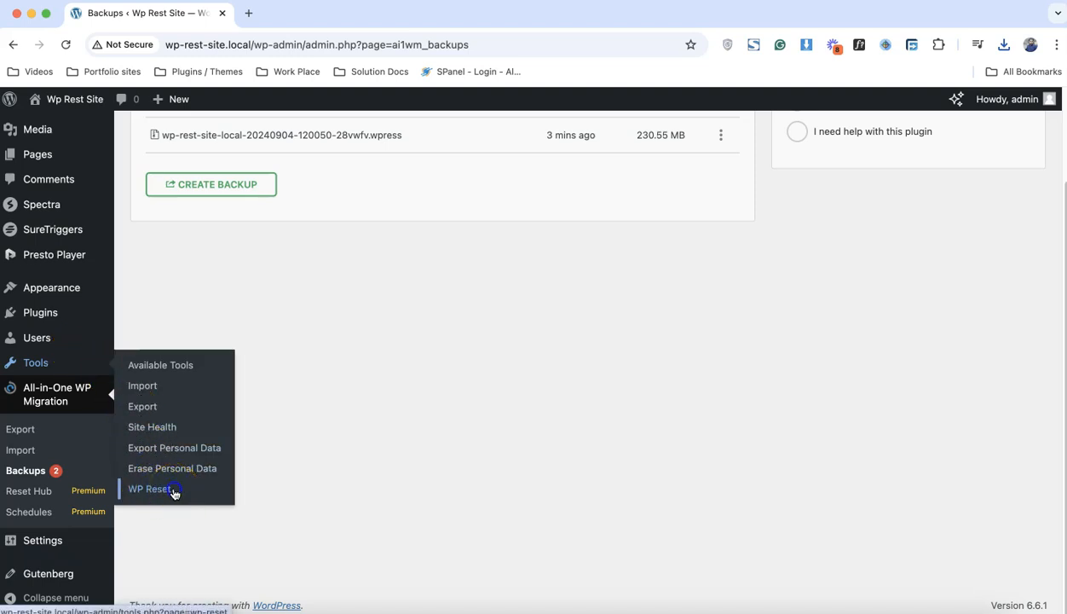
left_click(149, 489)
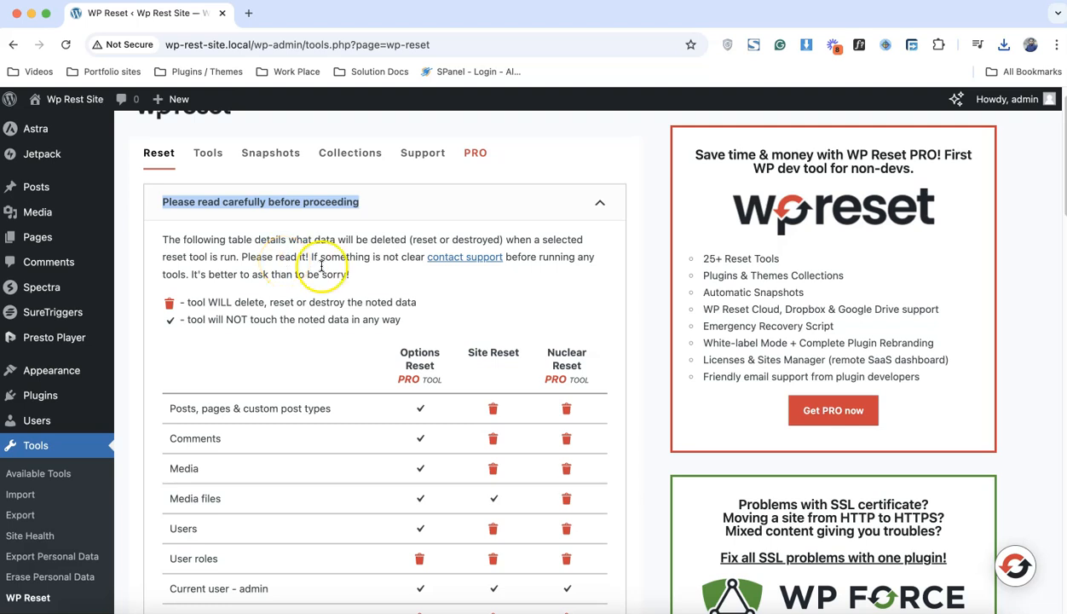
scroll("down", 3)
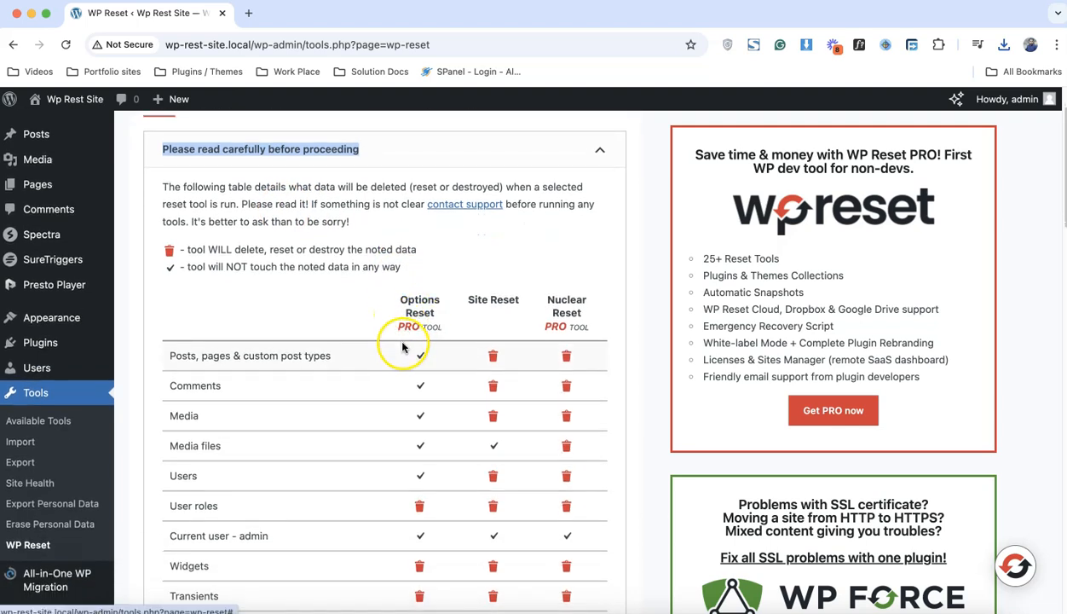
mouse_move(419, 355)
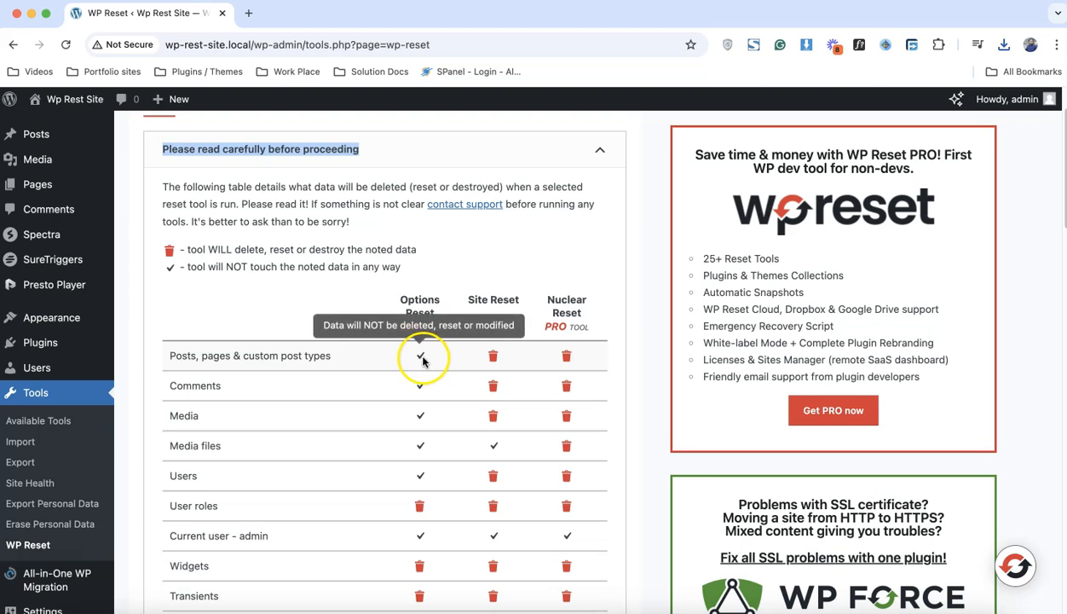
mouse_move(419, 416)
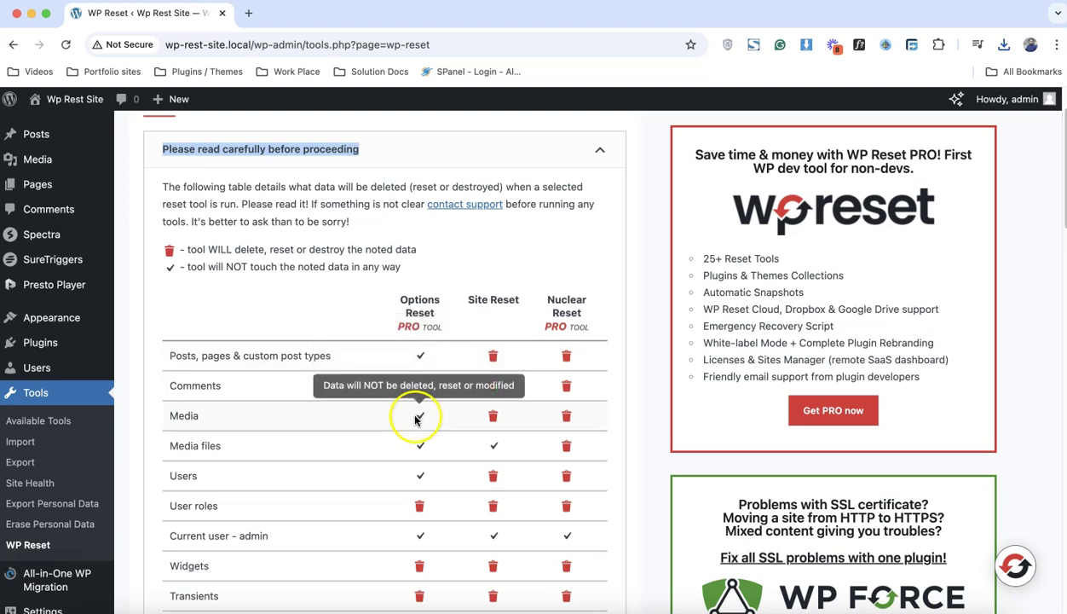
mouse_move(417, 456)
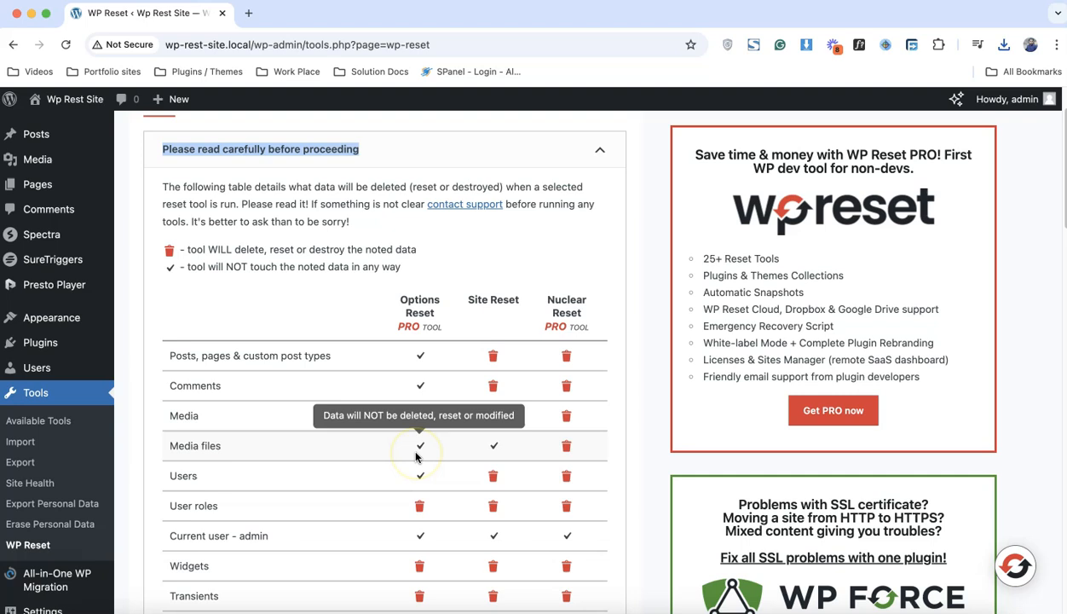
mouse_move(417, 456)
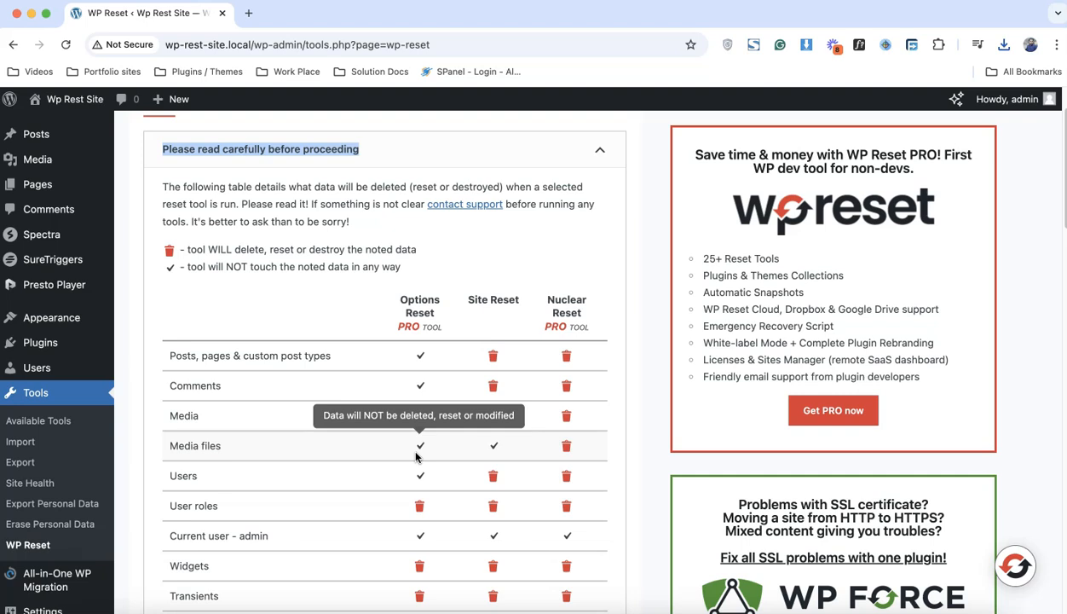
mouse_move(493, 446)
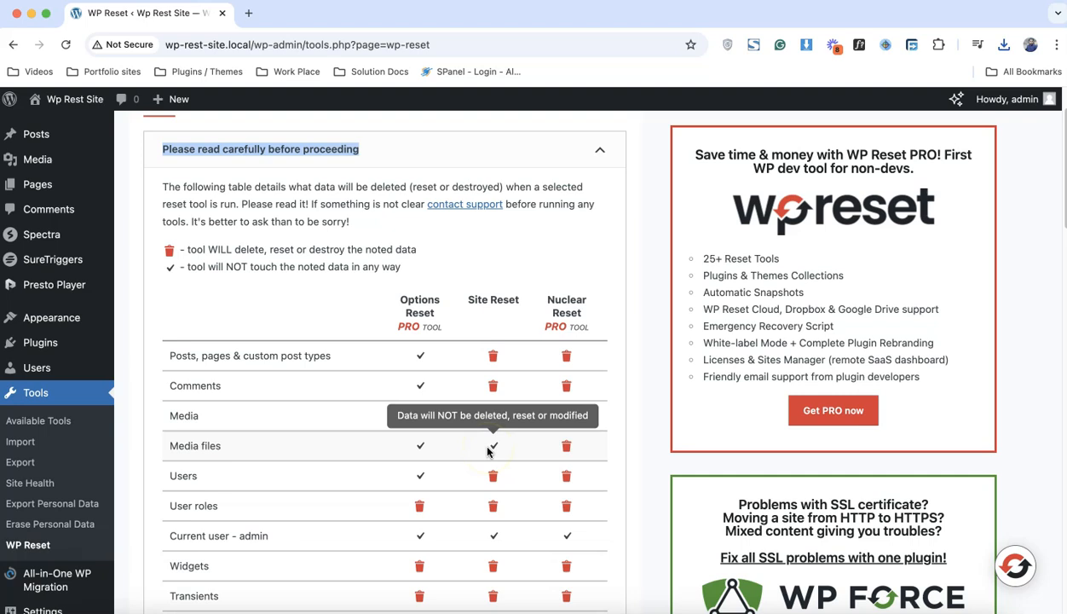
scroll("down", 3)
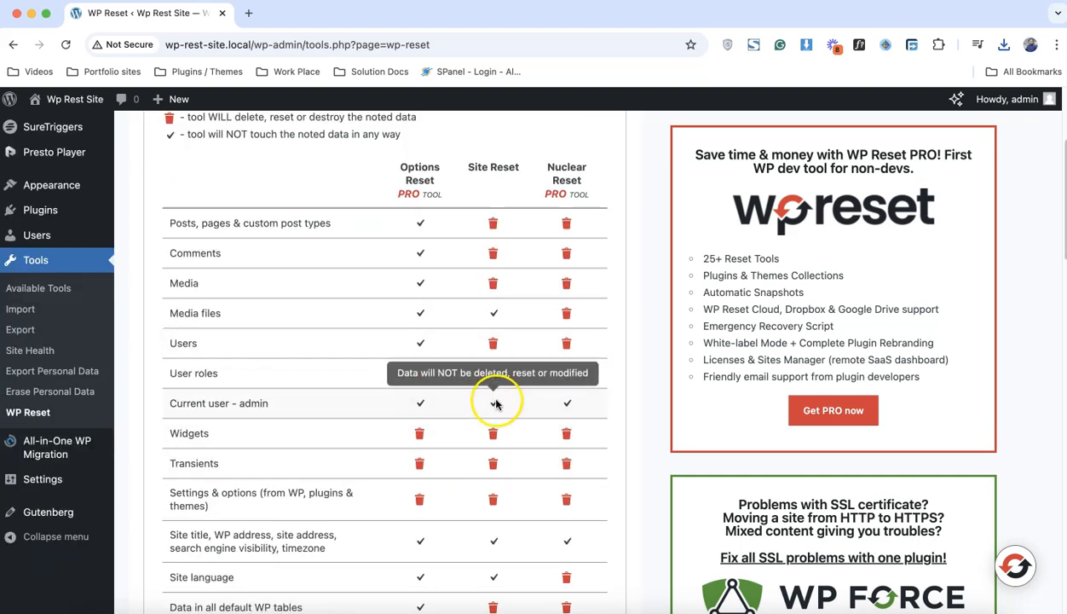
scroll("down", 3)
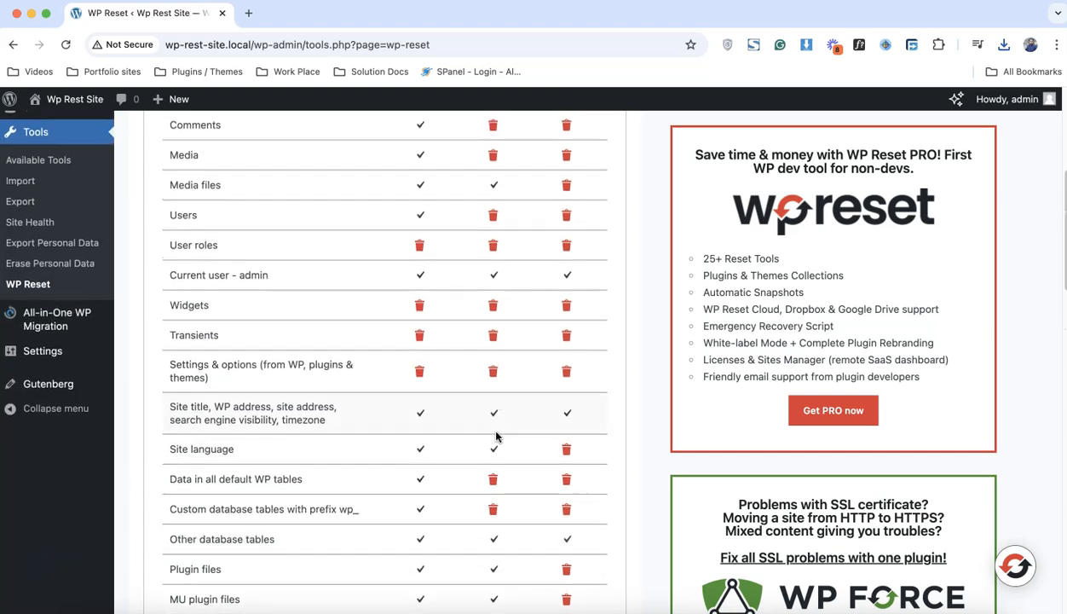
scroll("down", 3)
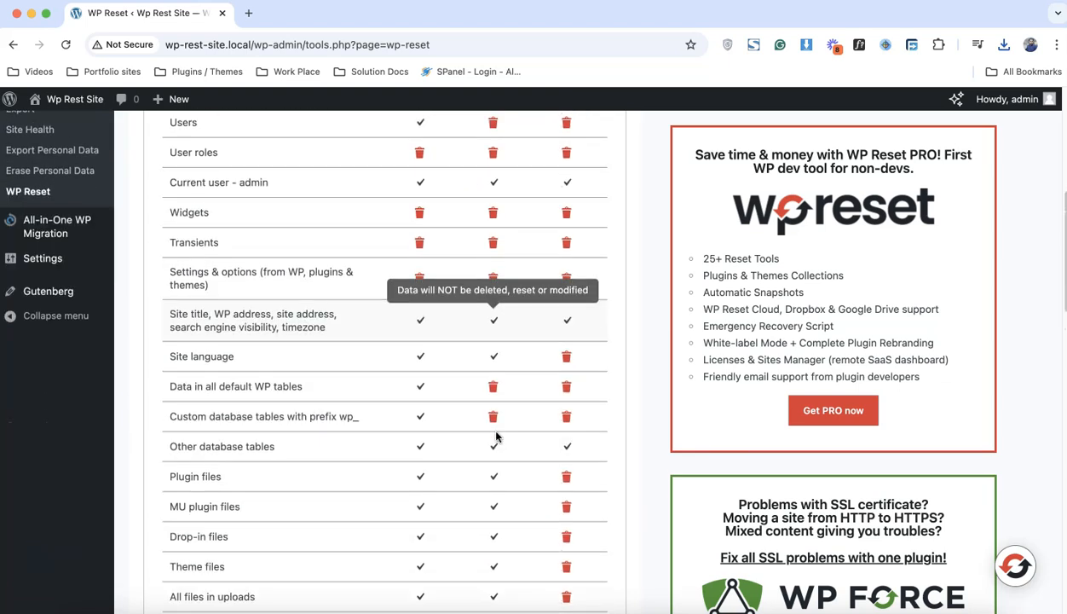
scroll("down", 3)
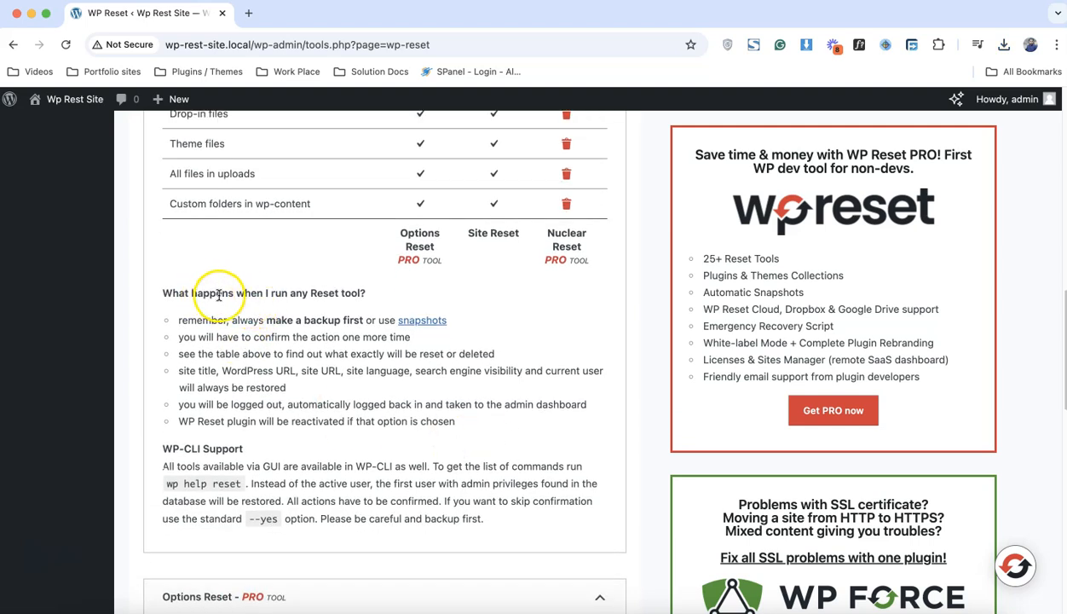
mouse_move(234, 324)
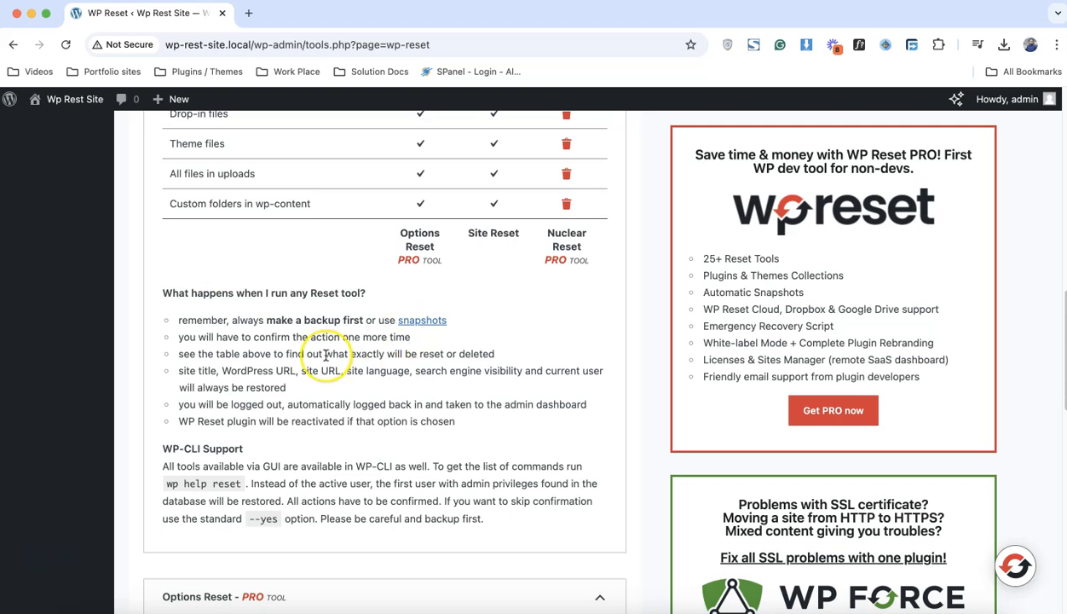
mouse_move(223, 339)
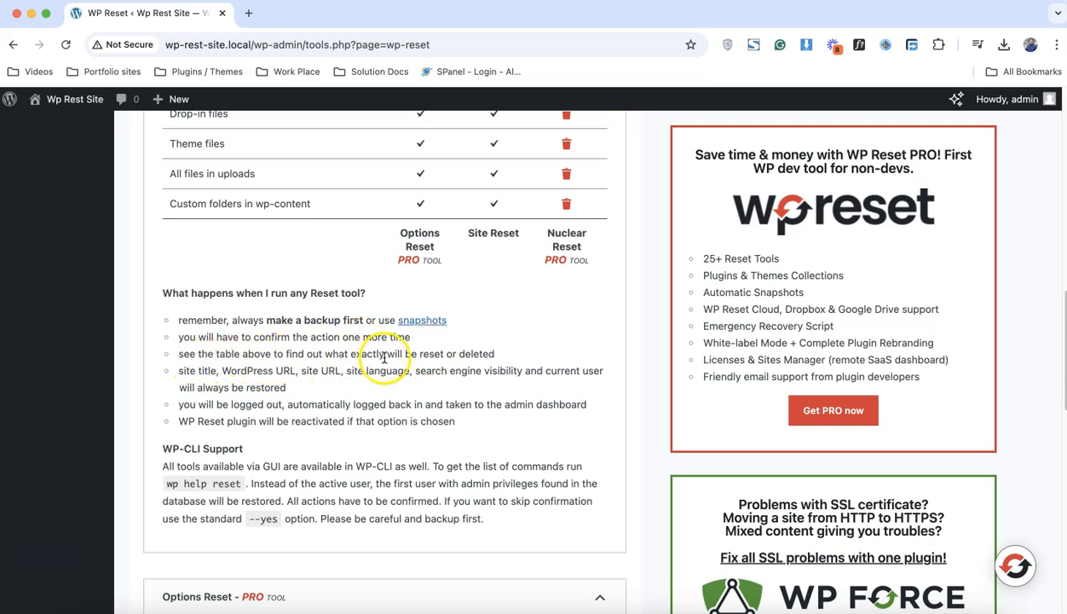
scroll("down", 3)
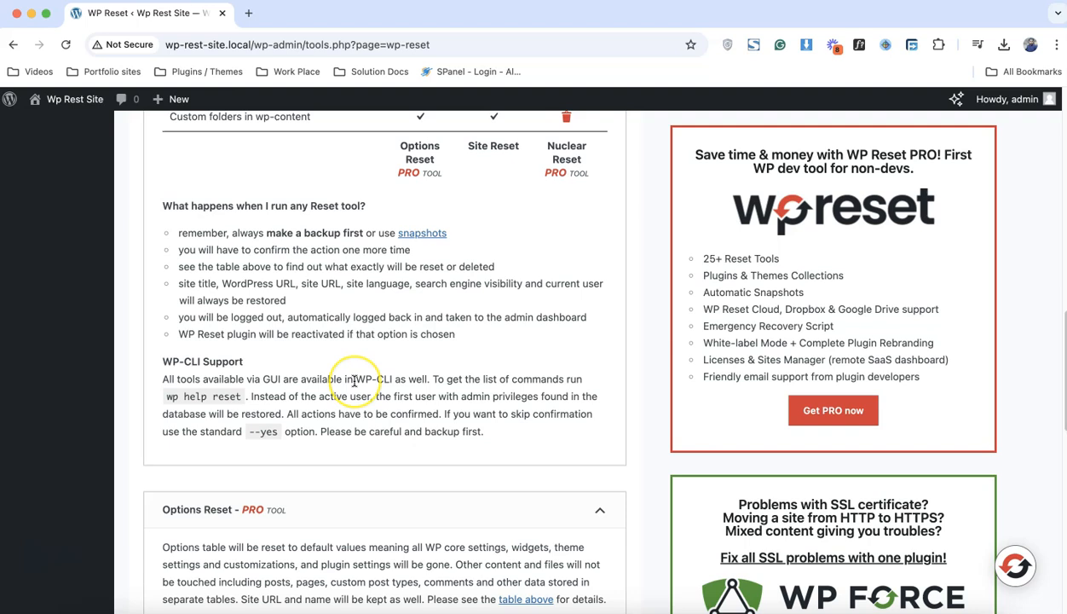
mouse_move(474, 297)
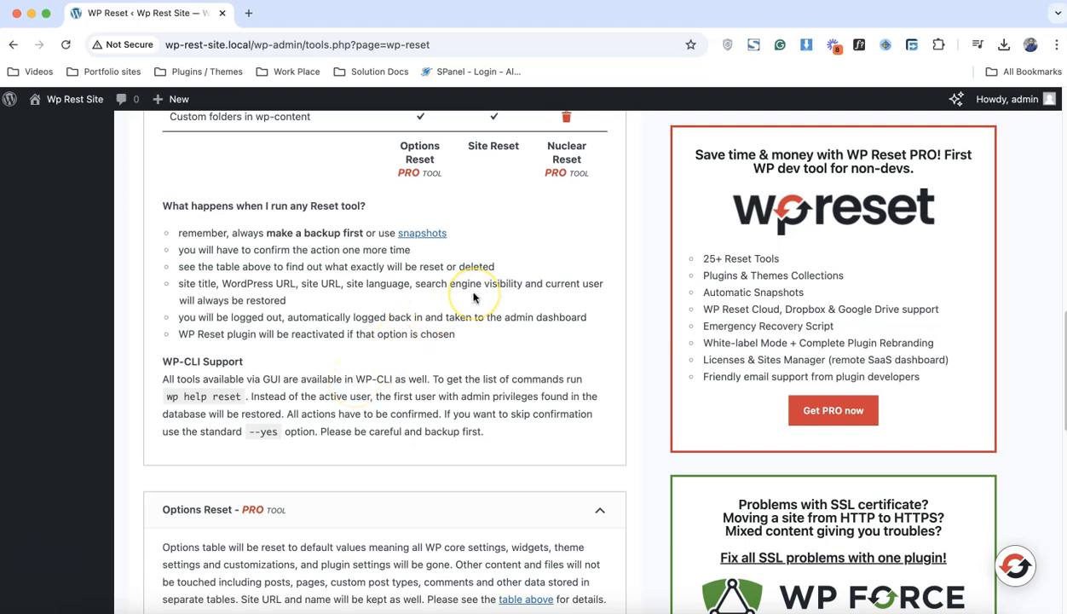
scroll("down", 3)
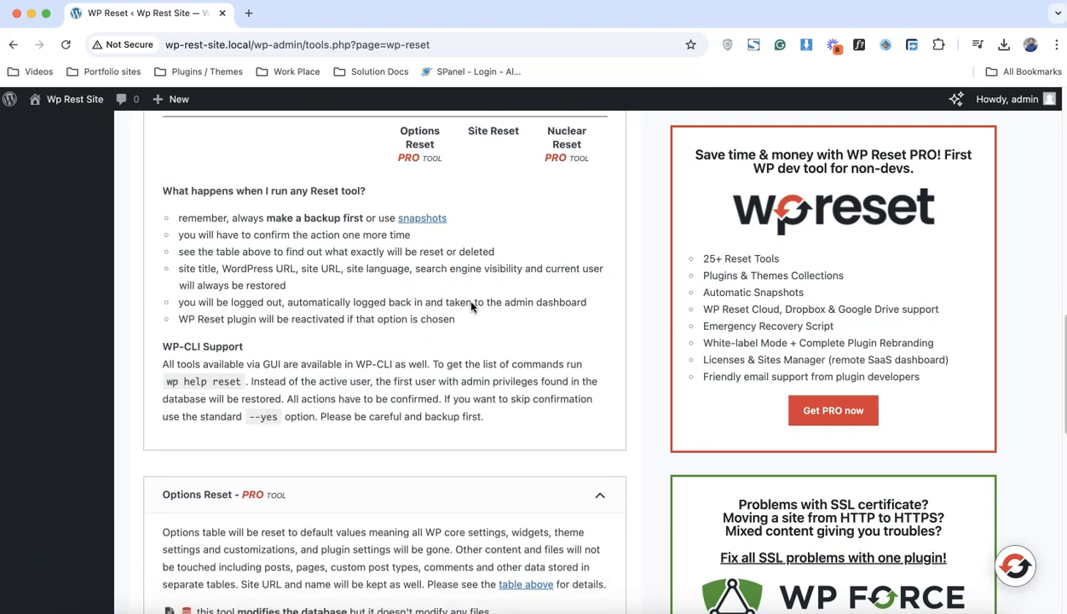
scroll("down", 3)
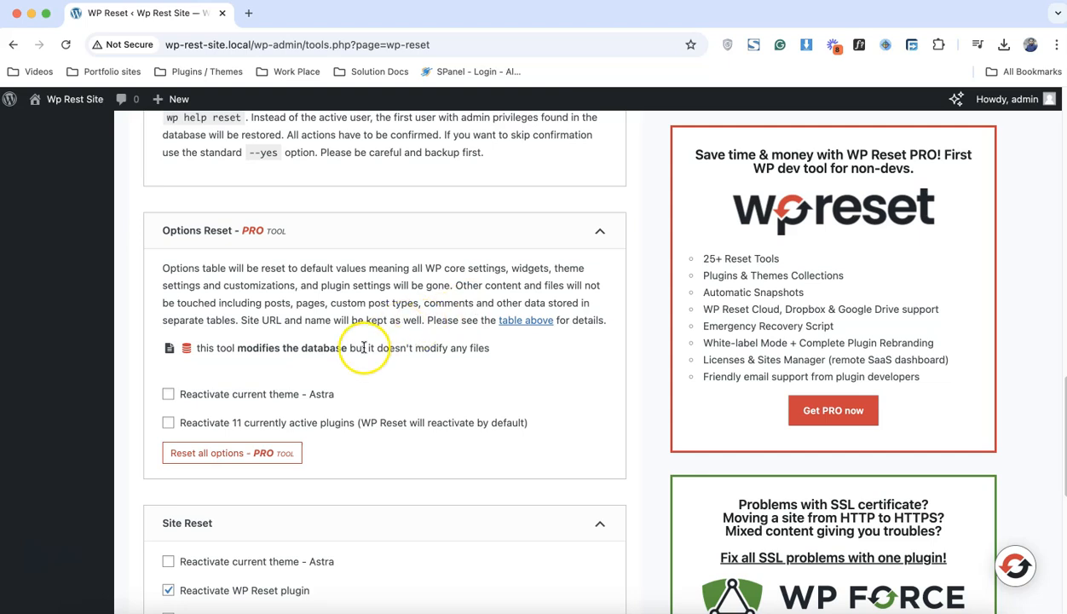
mouse_move(294, 415)
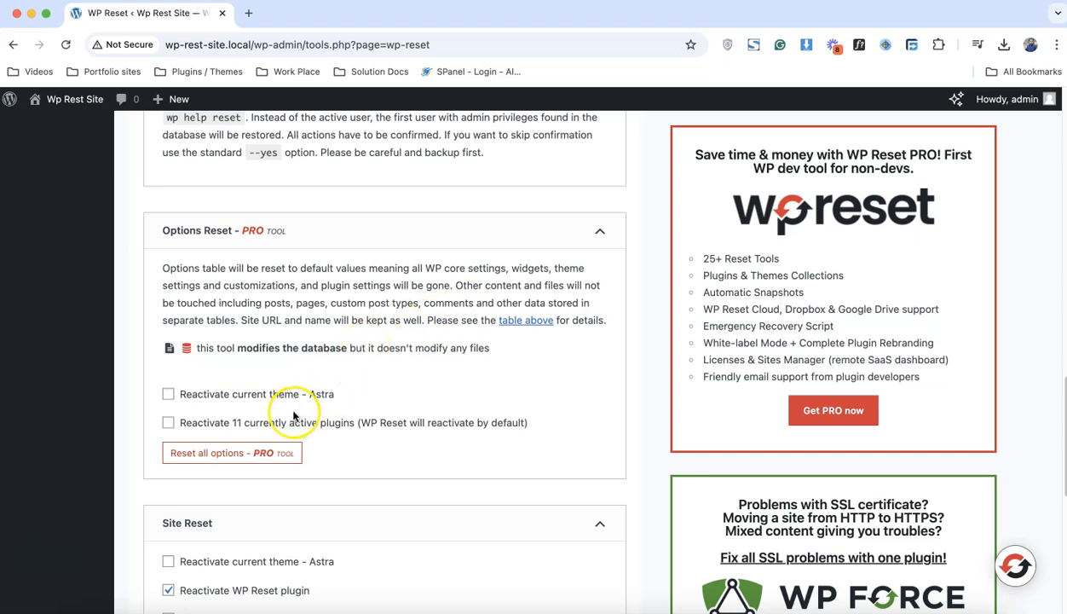
mouse_move(243, 396)
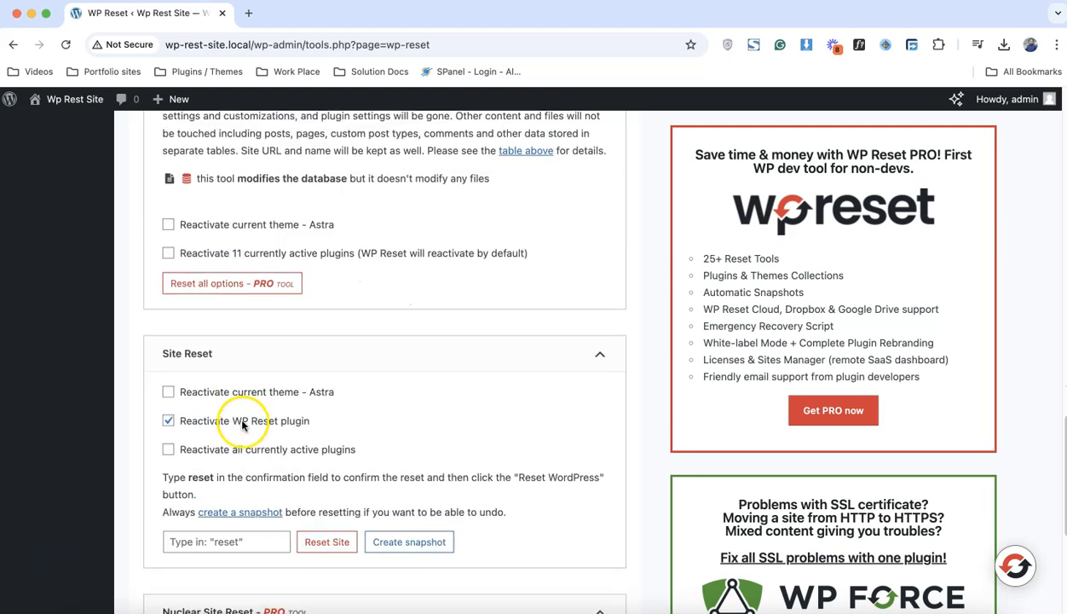
- Type 'reset' to confirm and run Reset Site, keeping WP Reset reactivated
scroll("down", 3)
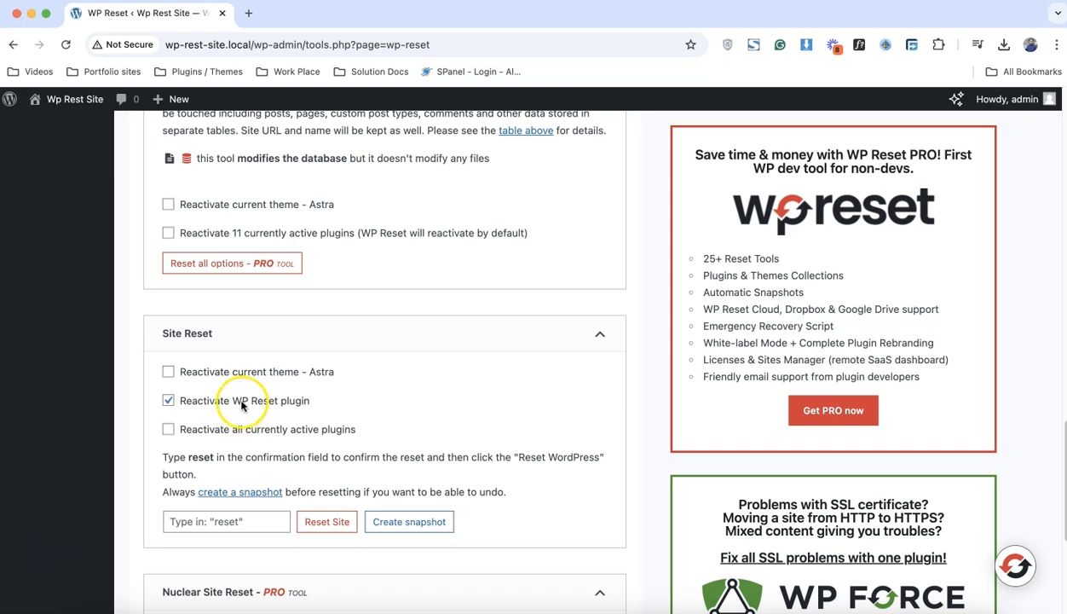
mouse_move(250, 417)
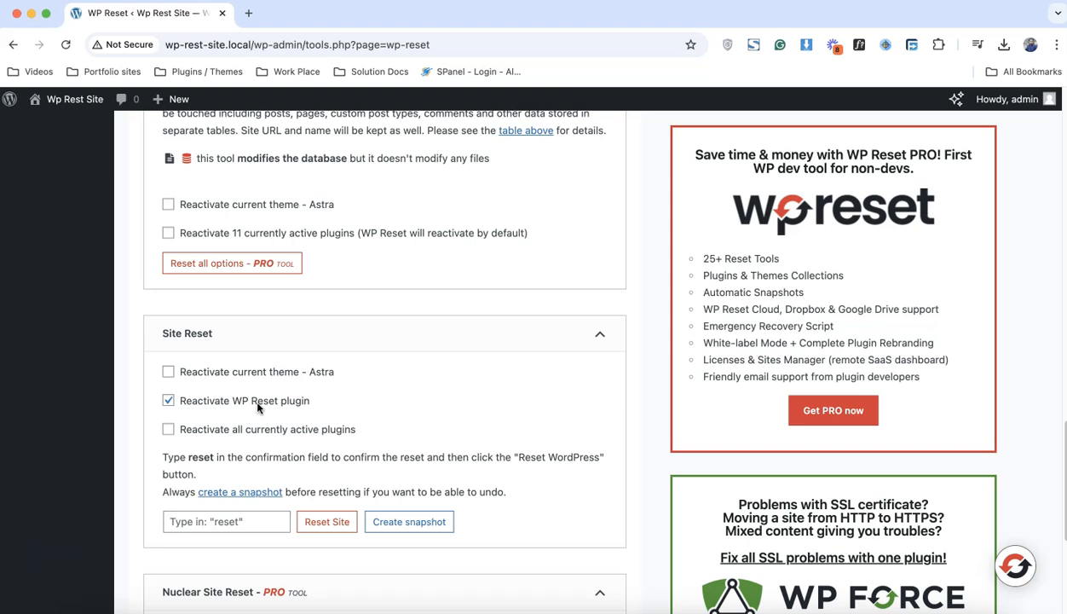
mouse_move(246, 432)
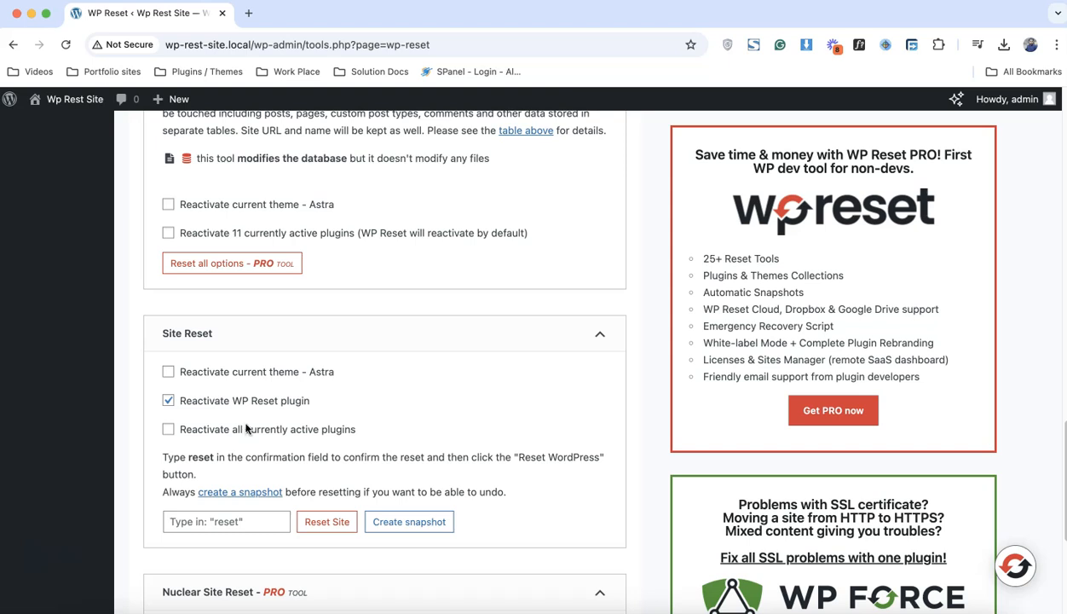
left_click(226, 521)
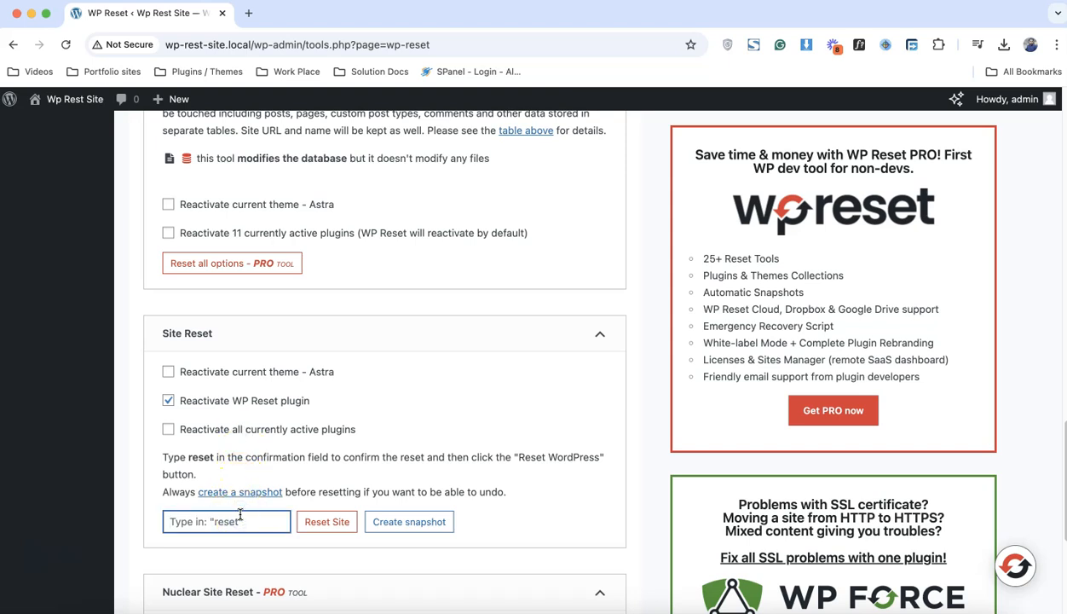
type("reset")
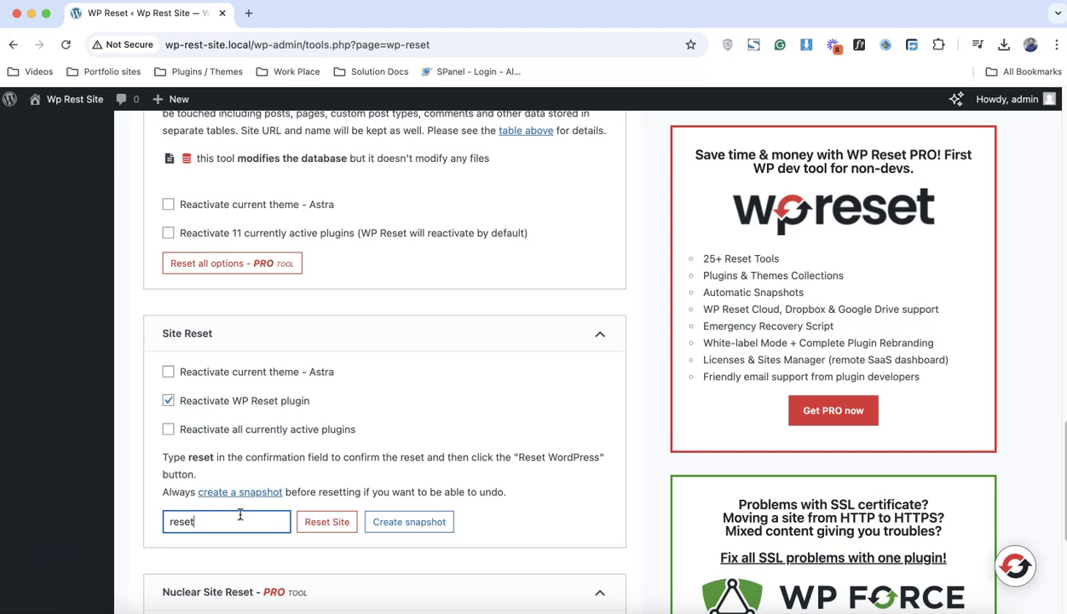
left_click(327, 522)
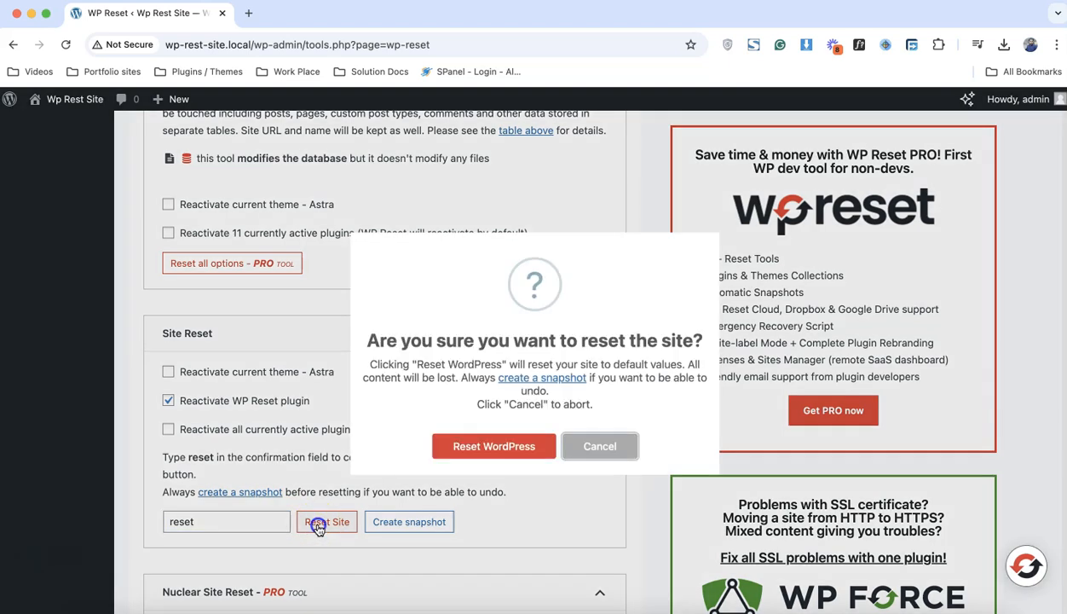
left_click(493, 446)
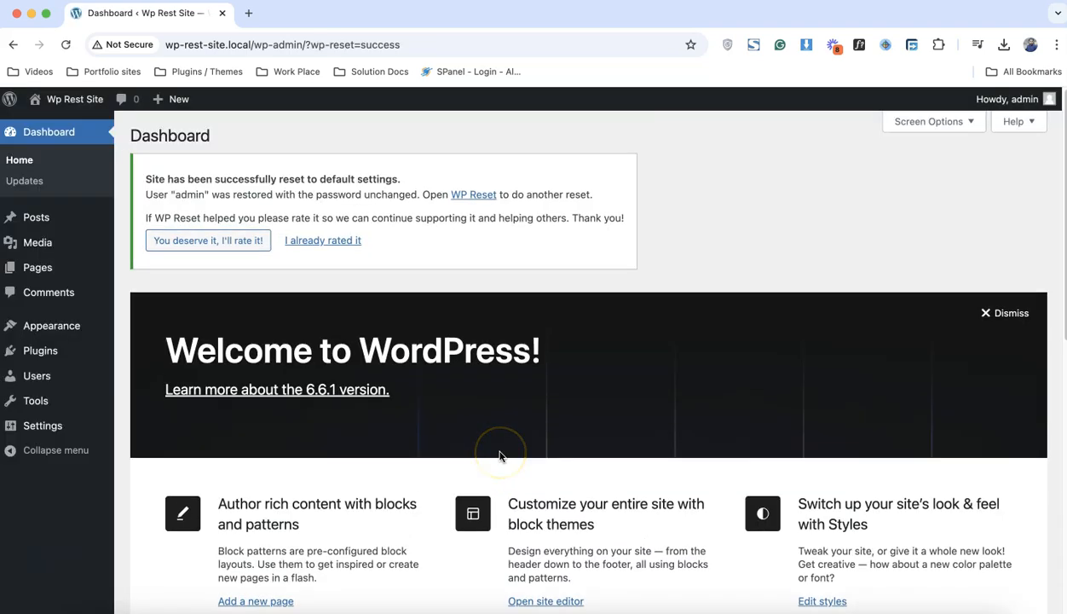
mouse_move(848, 279)
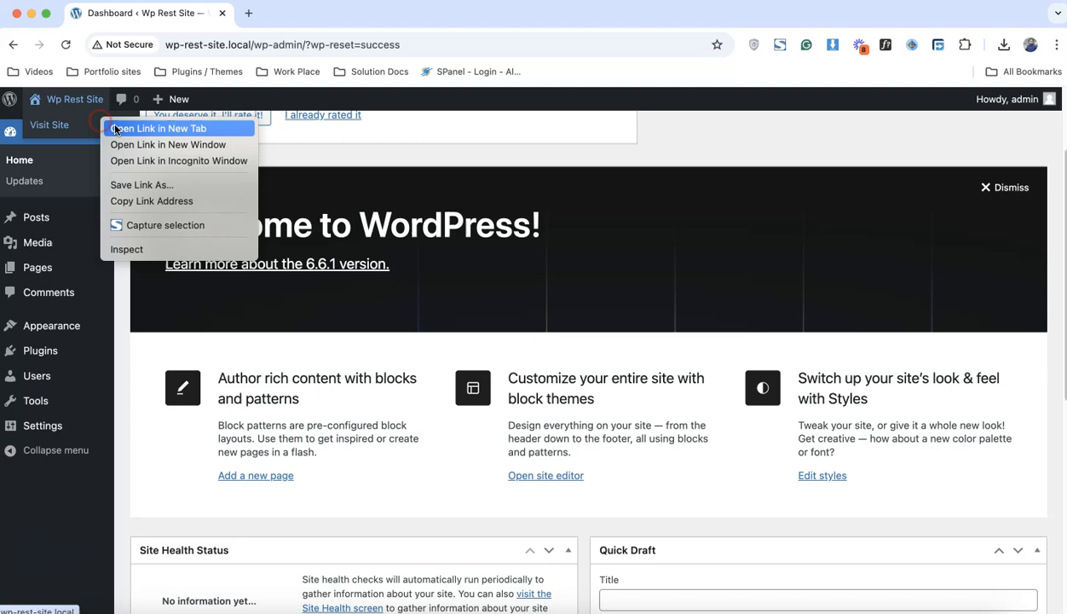
- Open the reset site's homepage in a new tab, scroll it, then return to the dashboard
left_click(160, 128)
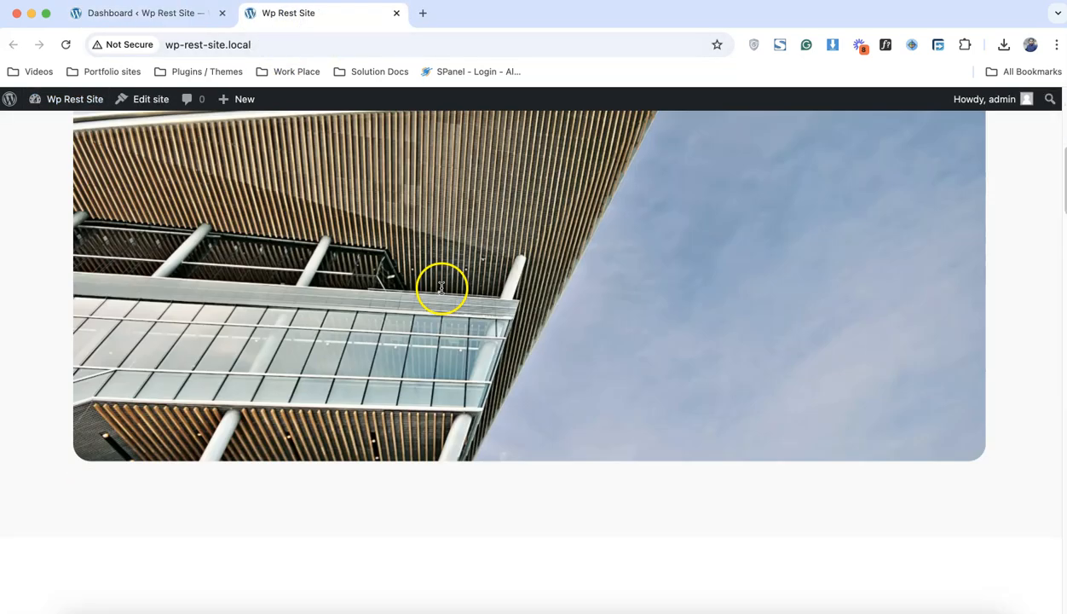
scroll("down", 3)
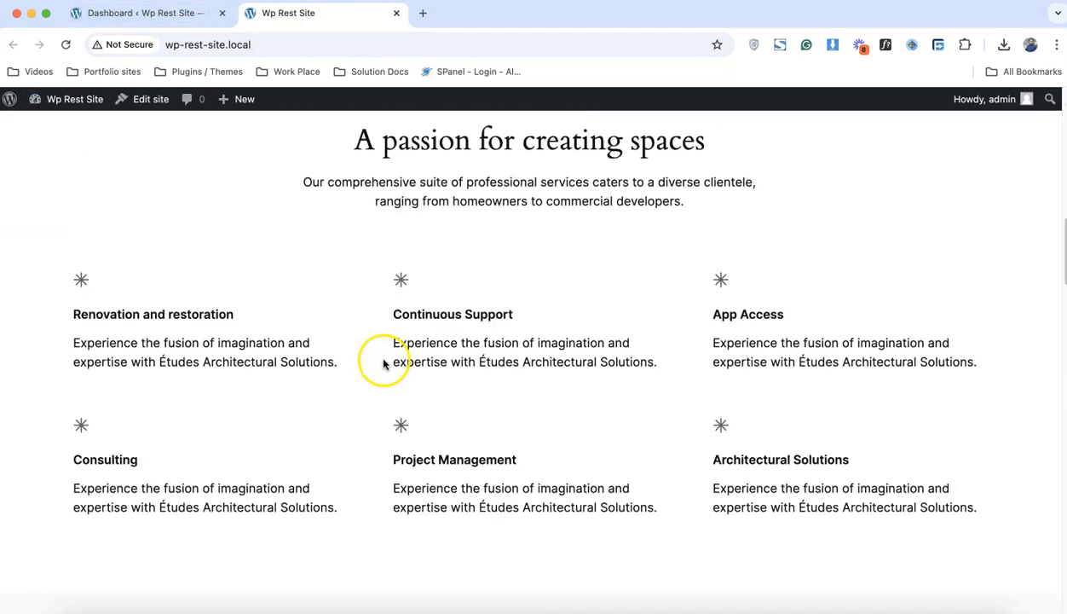
left_click(149, 13)
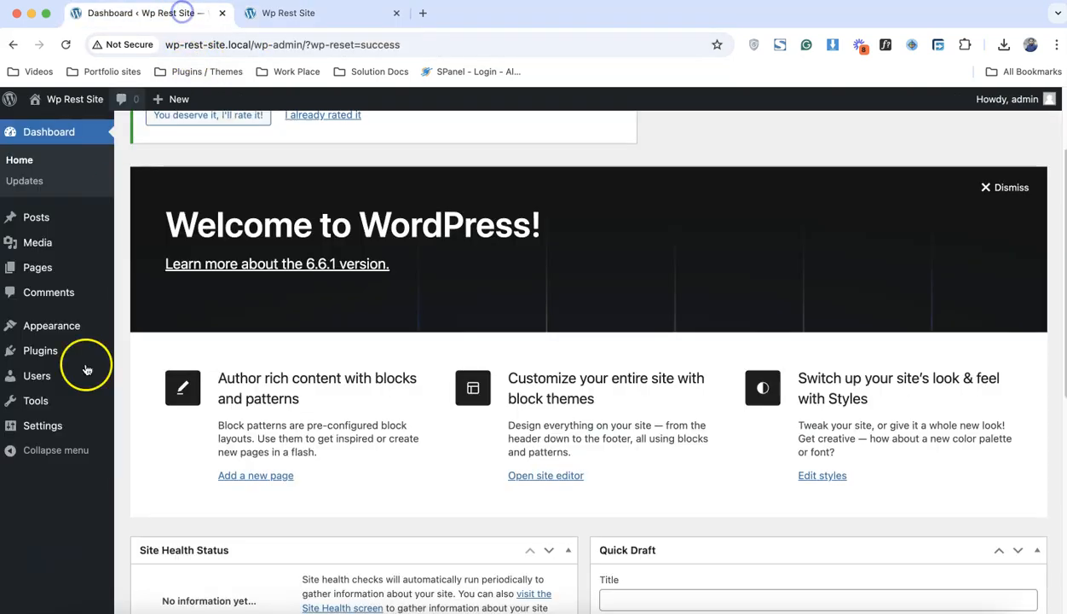
- Select all installed plugins except WP Reset and bulk-delete them
left_click(39, 350)
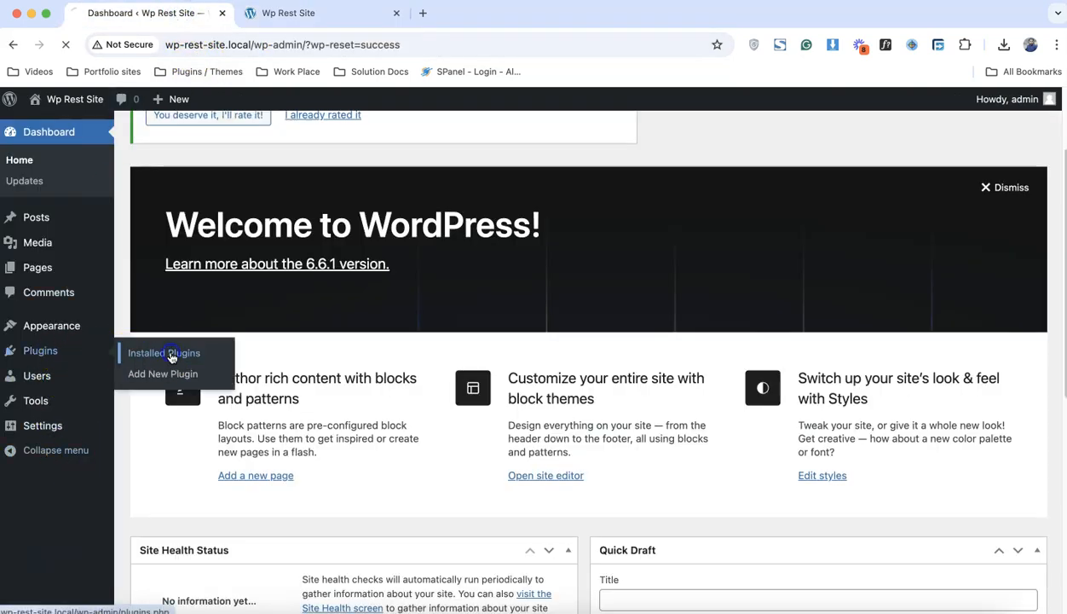
left_click(163, 353)
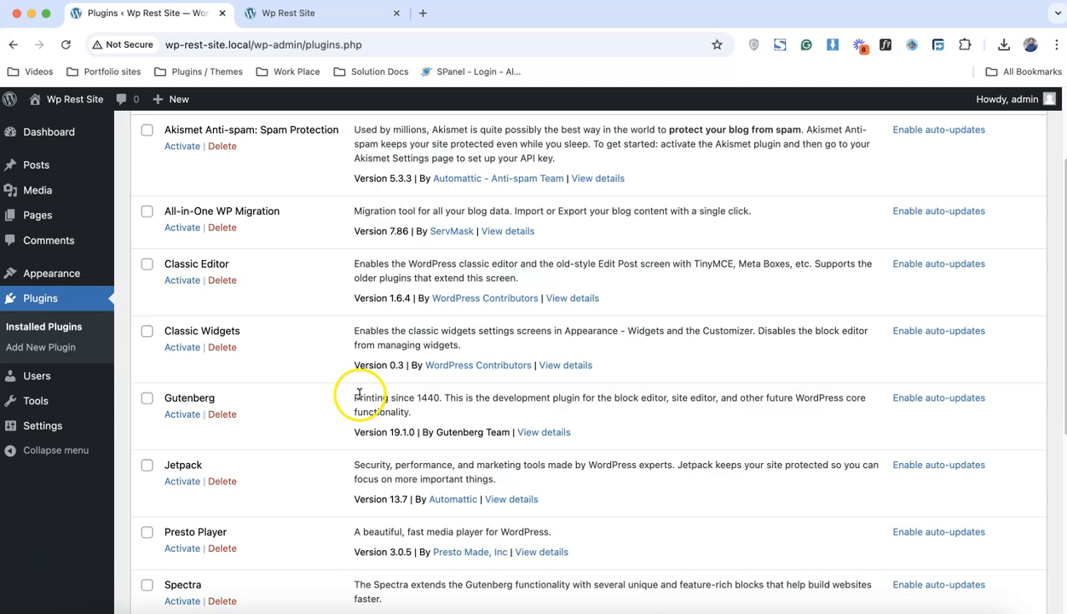
scroll("down", 3)
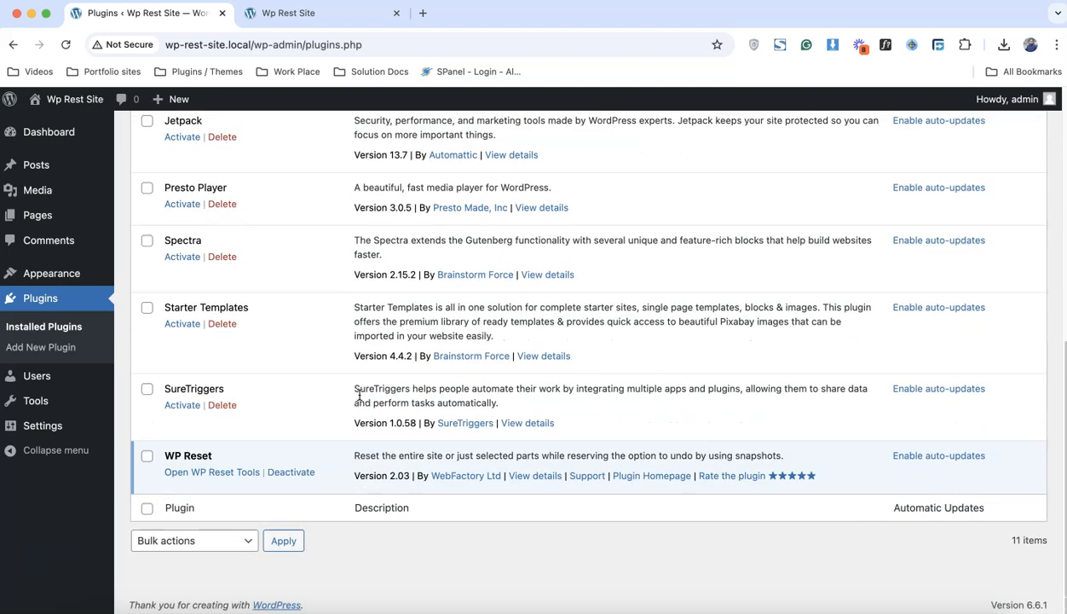
scroll("up", 3)
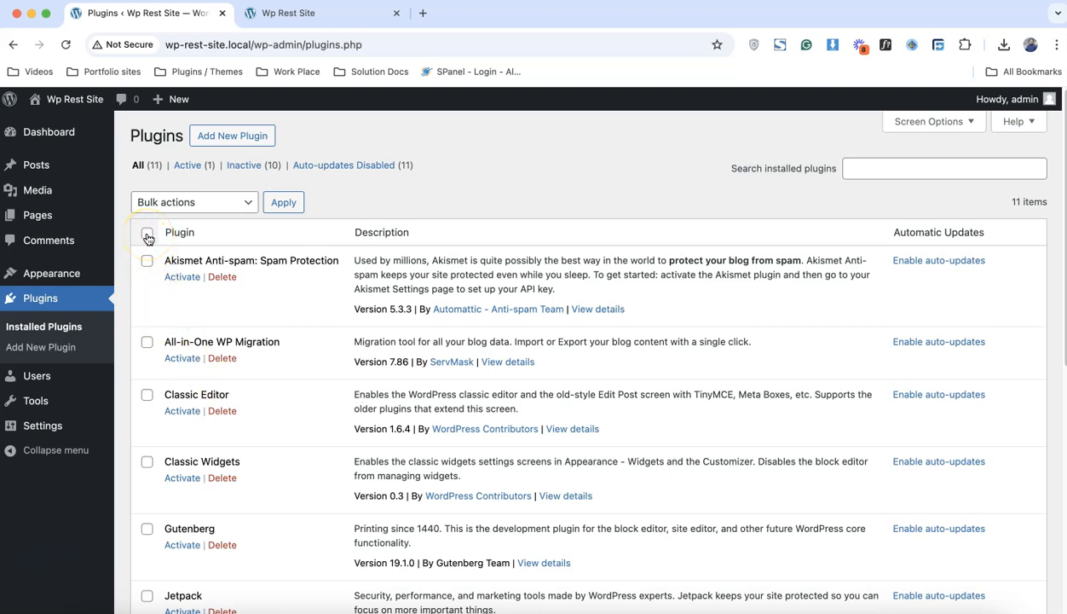
left_click(146, 236)
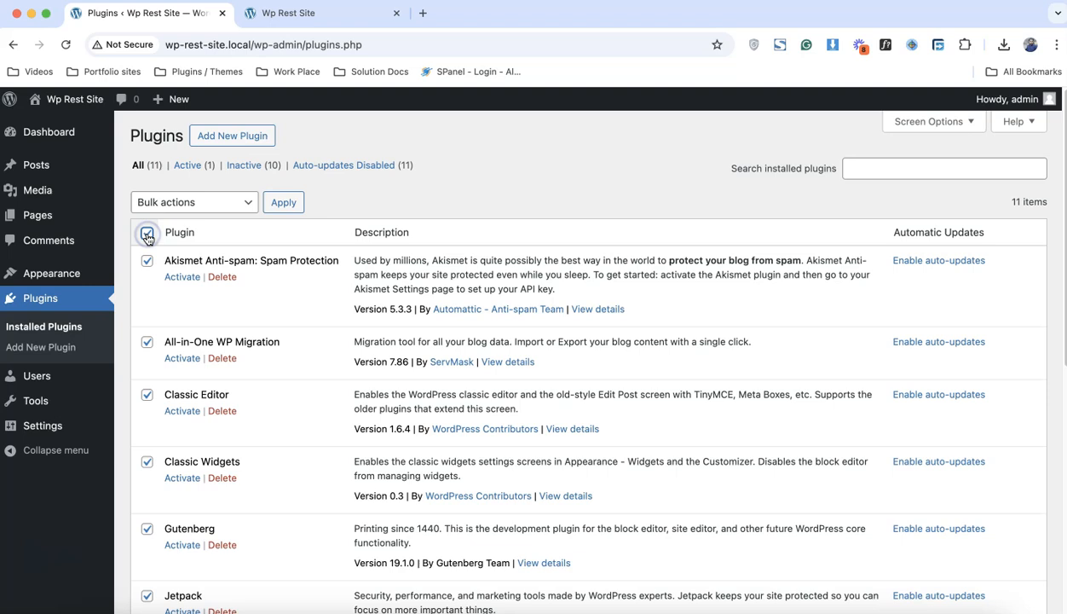
left_click(146, 232)
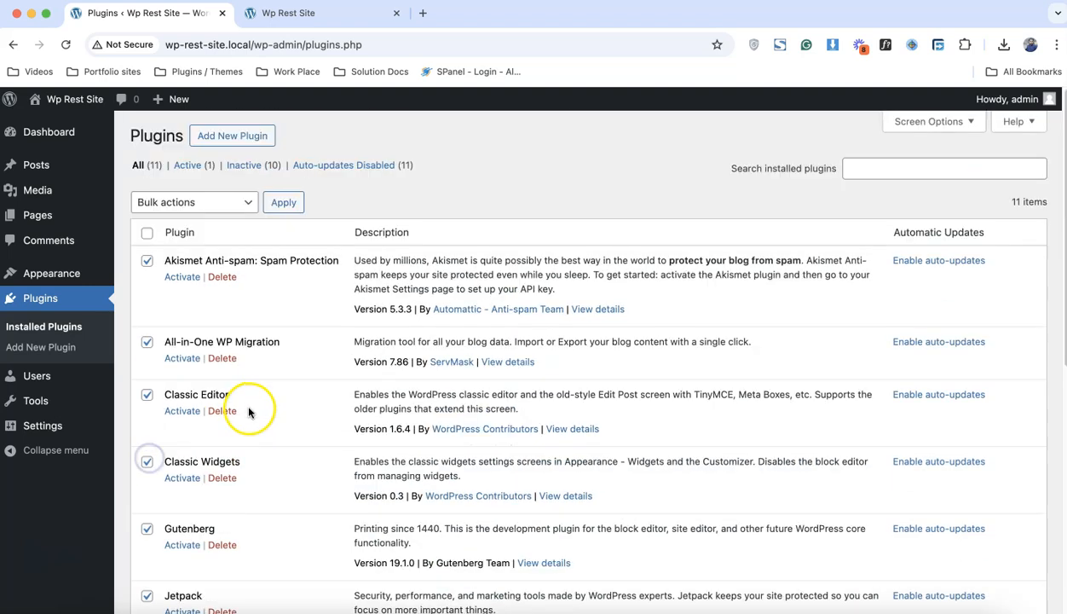
left_click(193, 202)
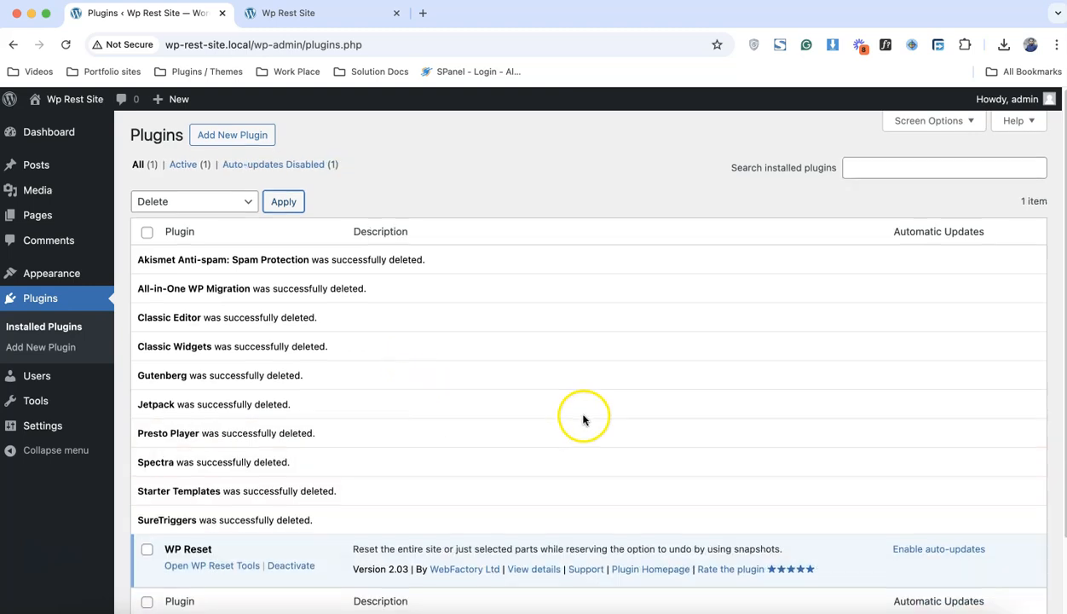
scroll("down", 3)
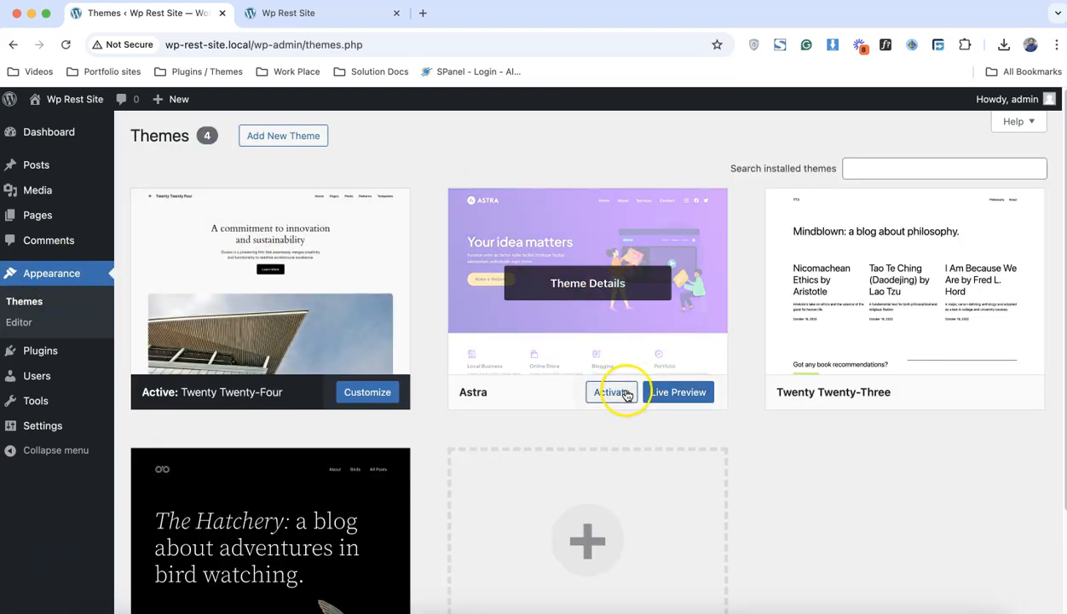
- Activate the Astra theme on the Themes page
left_click(611, 392)
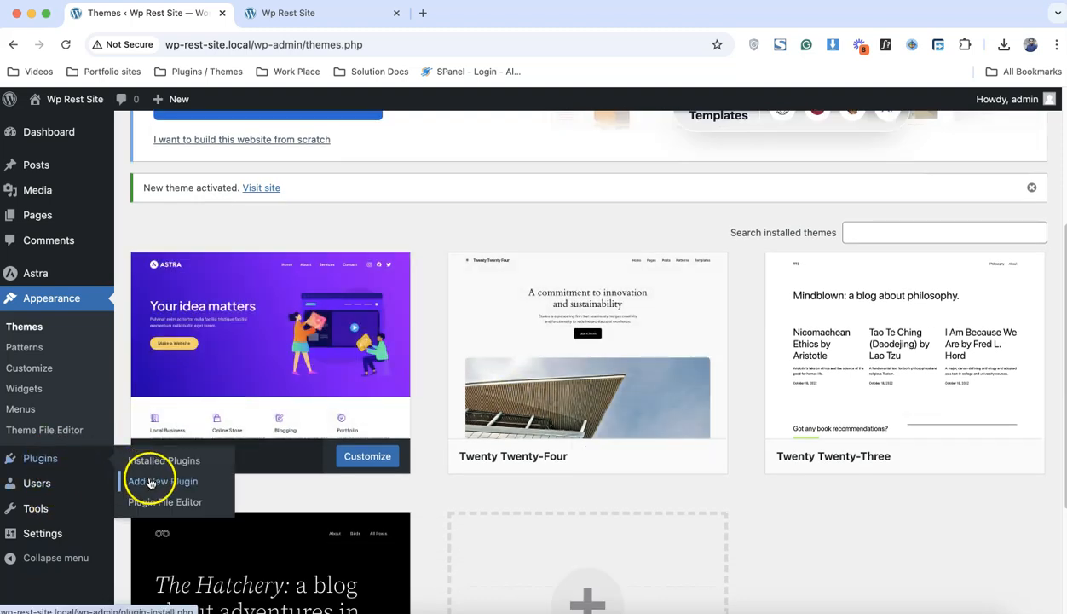
left_click(162, 482)
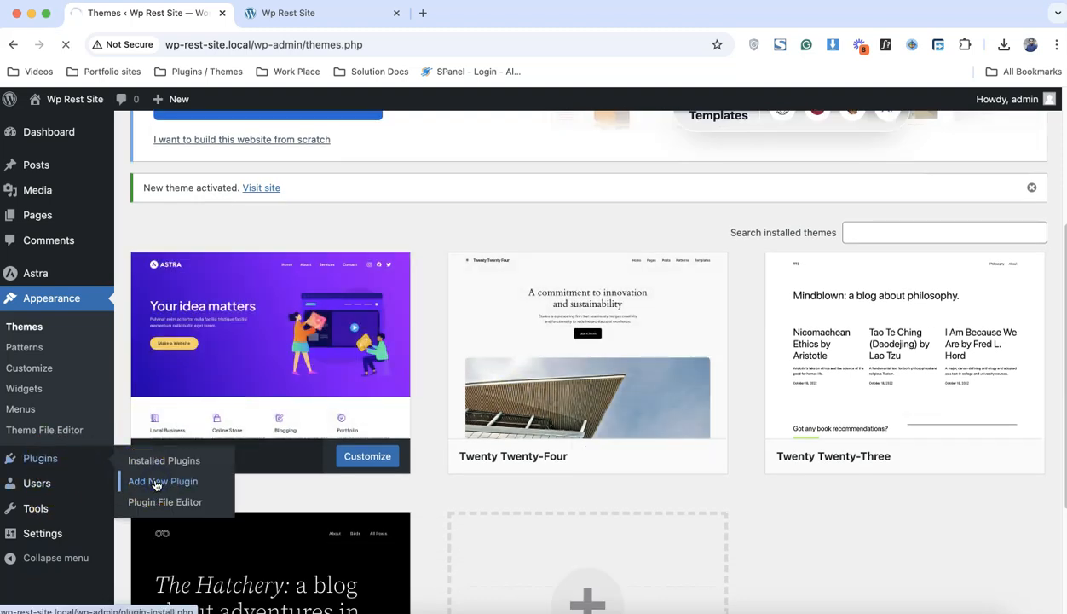
- Search for 'starter templates', then install and activate the Starter Templates plugin
left_click(161, 480)
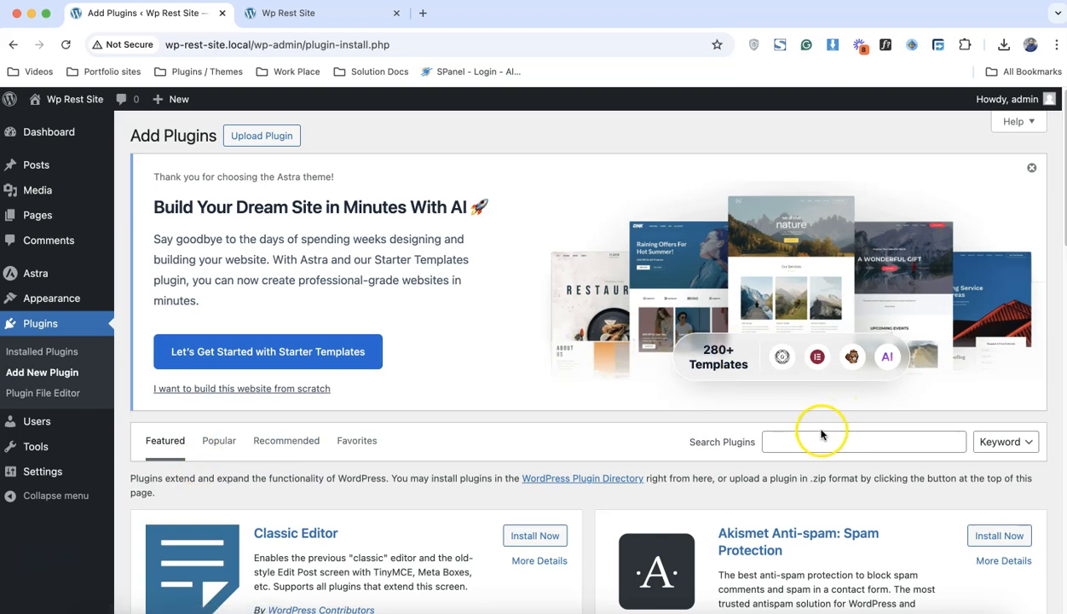
type("staer")
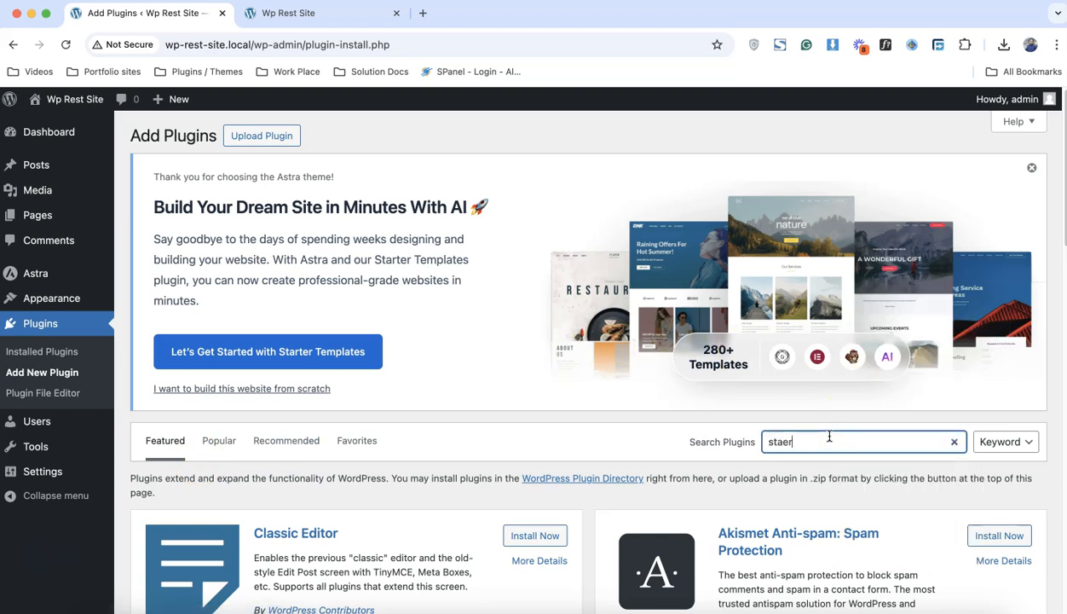
type("star")
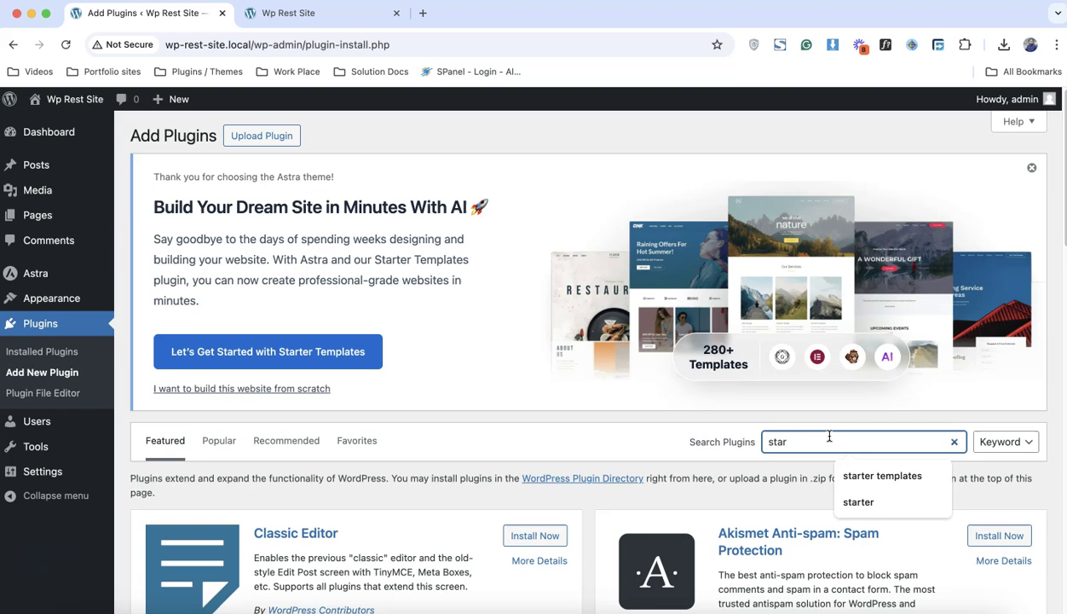
left_click(884, 475)
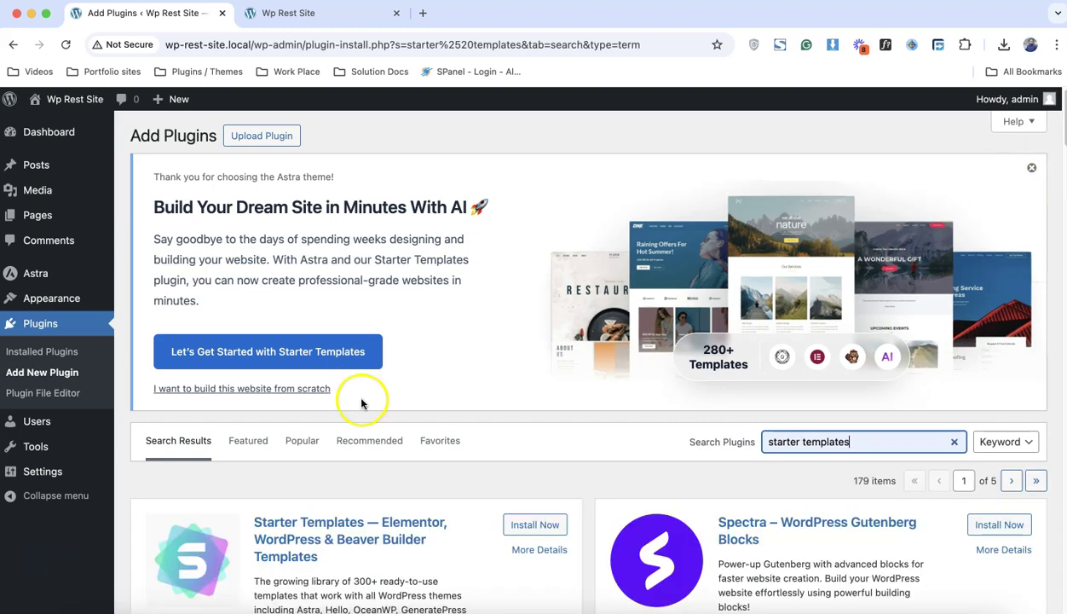
left_click(534, 525)
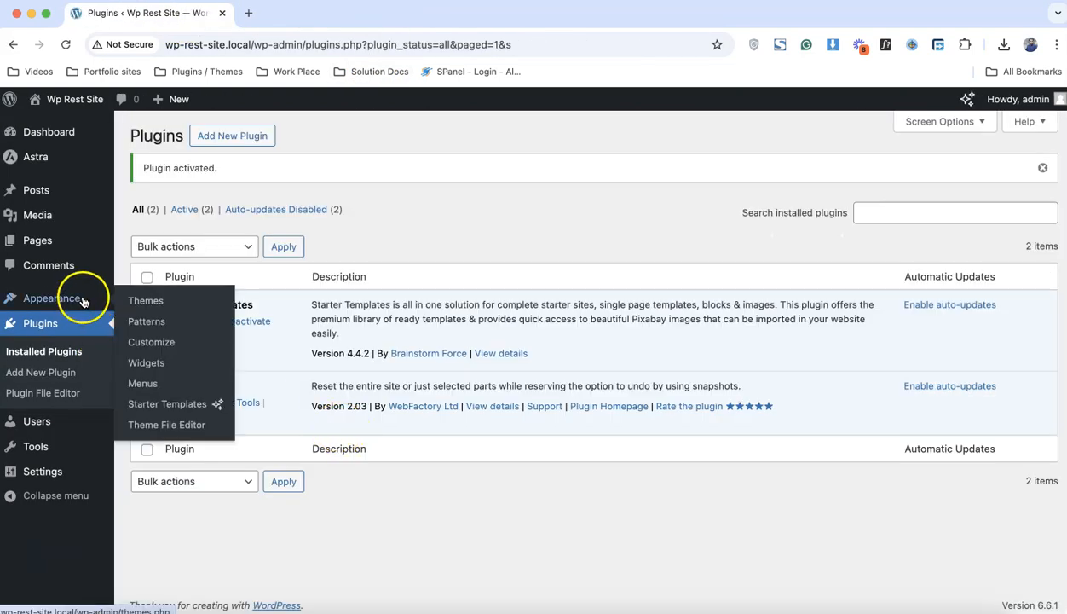
left_click(167, 404)
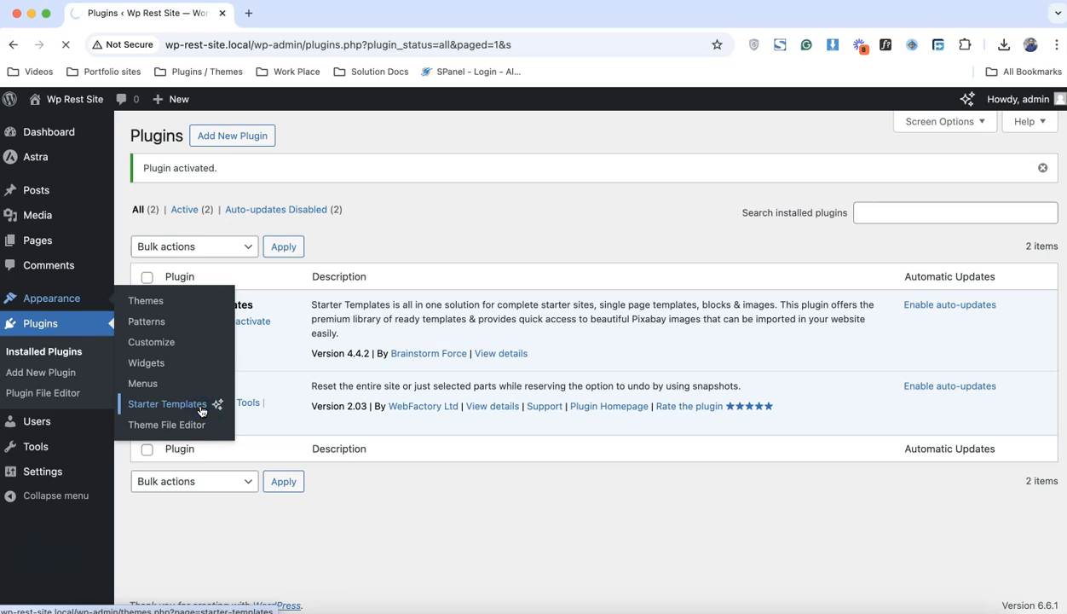
- Start building from classic starter templates and dismiss the AI website builder suggestion
left_click(167, 404)
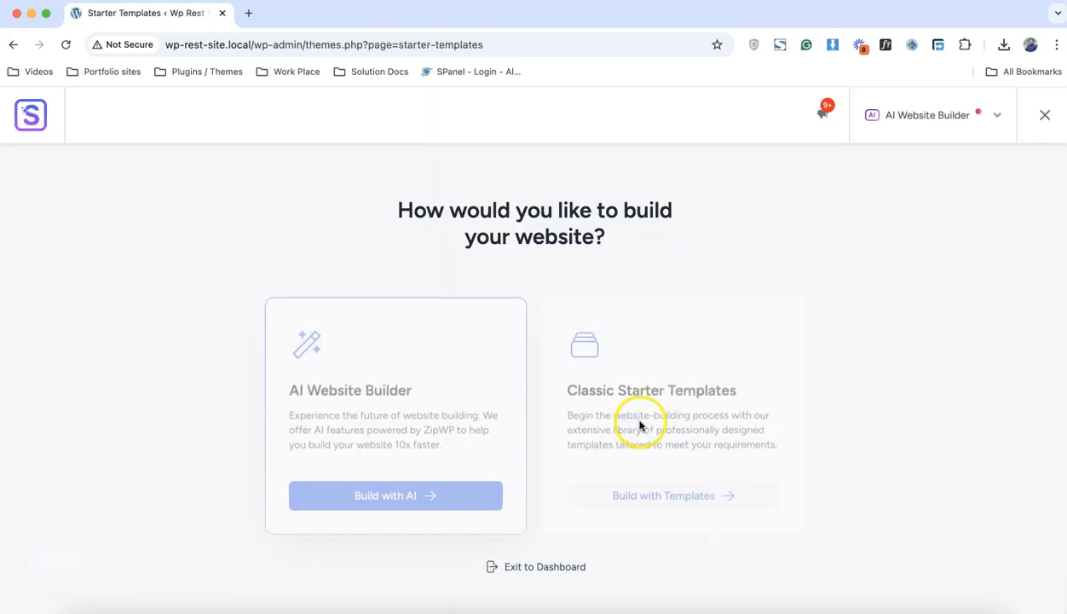
left_click(663, 495)
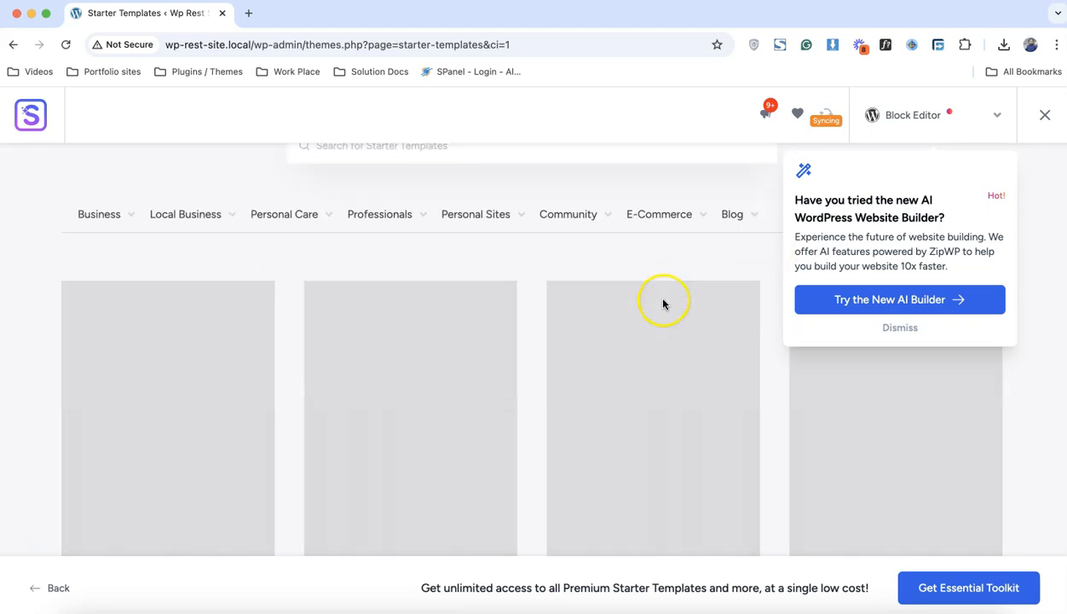
left_click(899, 327)
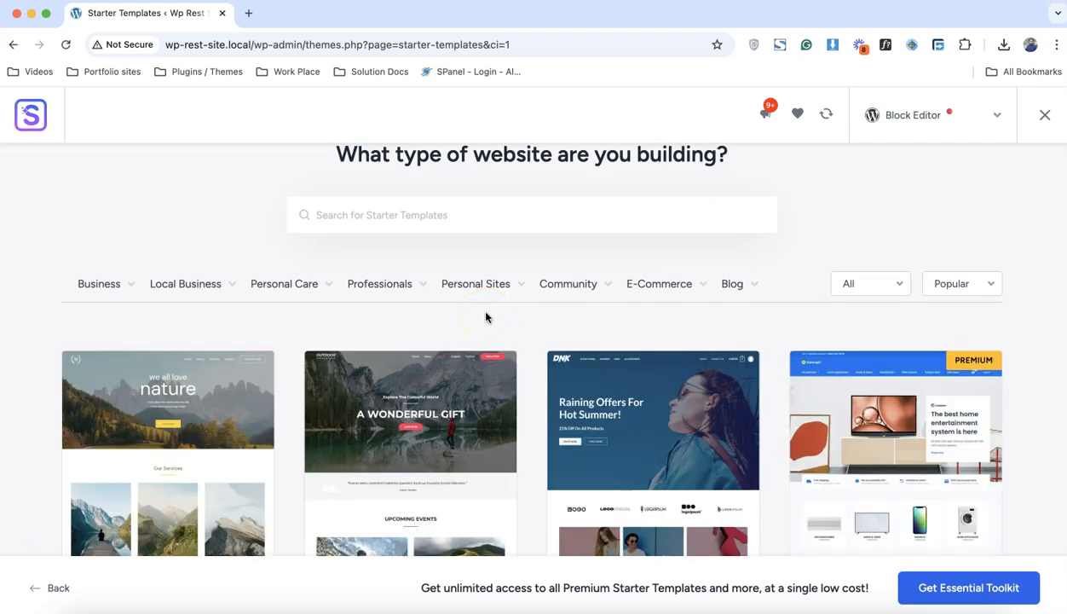
- Keep Block Editor as the page builder and pick the Outdoor Adventure template
scroll("down", 3)
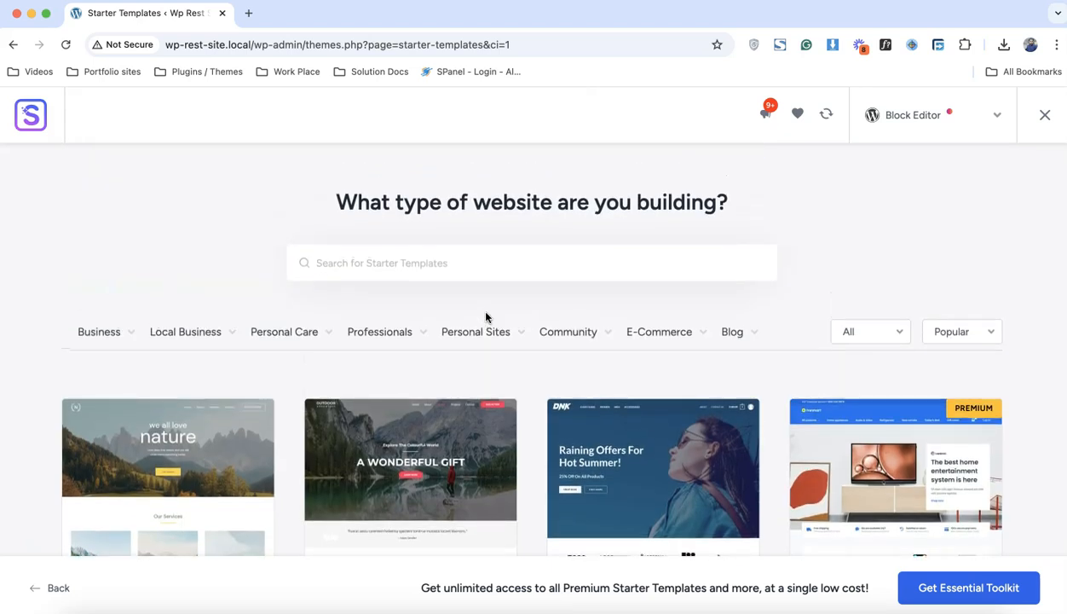
mouse_move(914, 125)
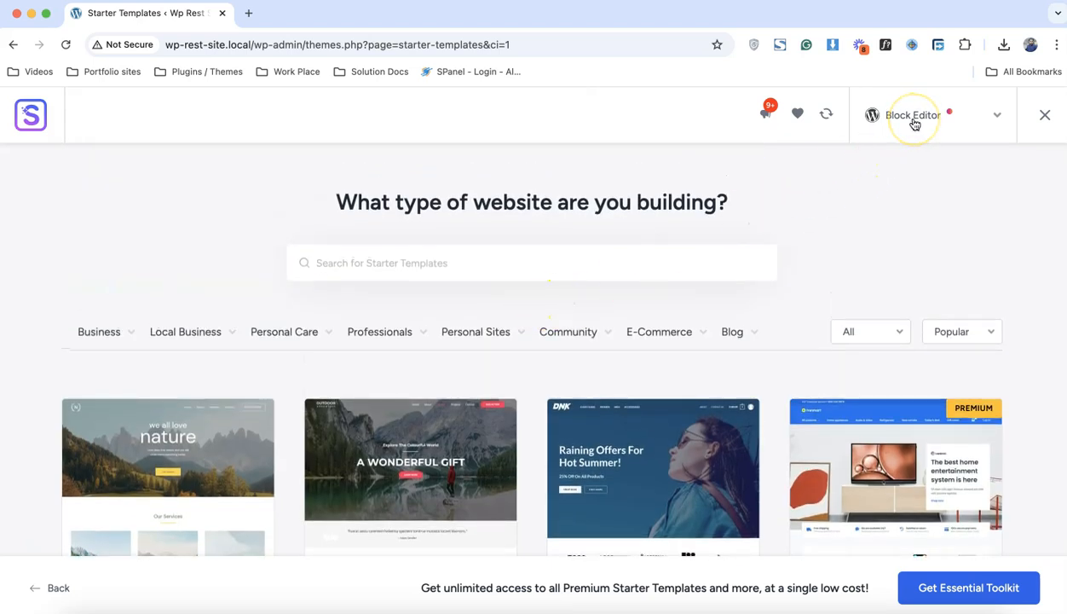
left_click(995, 115)
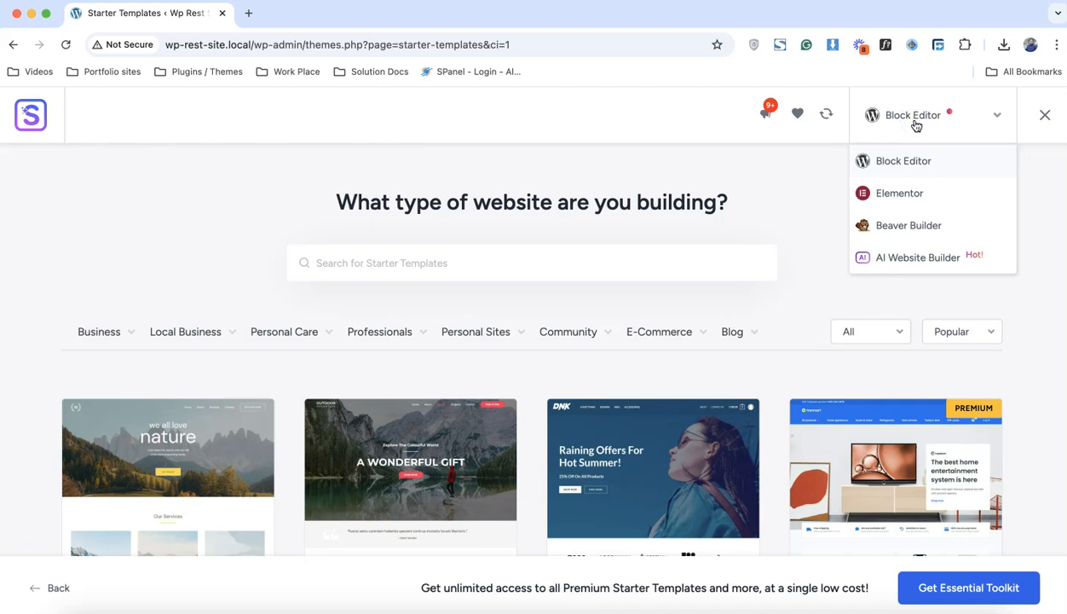
mouse_move(913, 230)
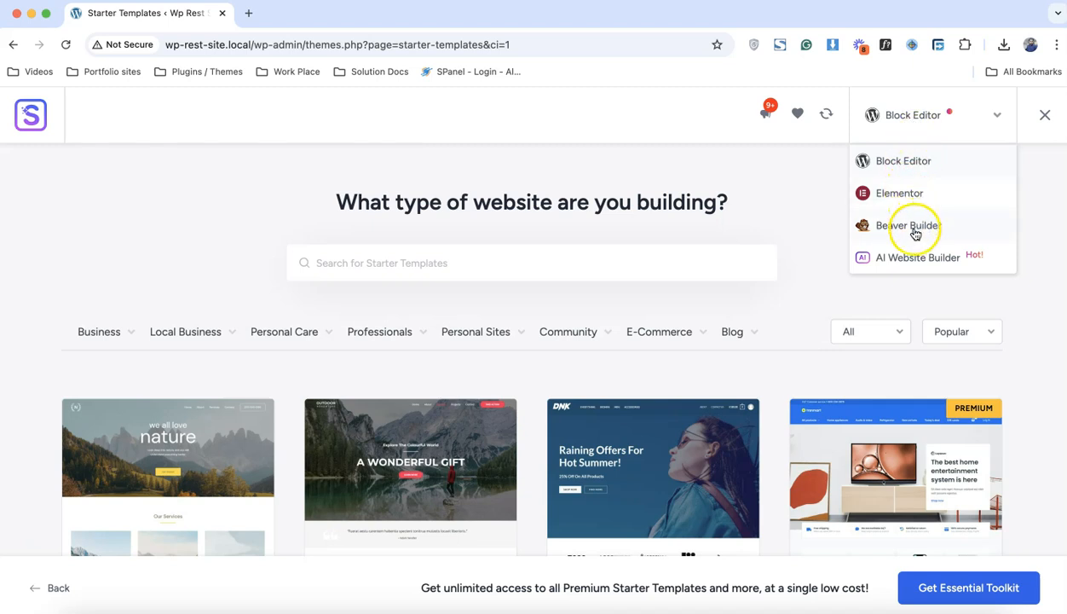
left_click(904, 115)
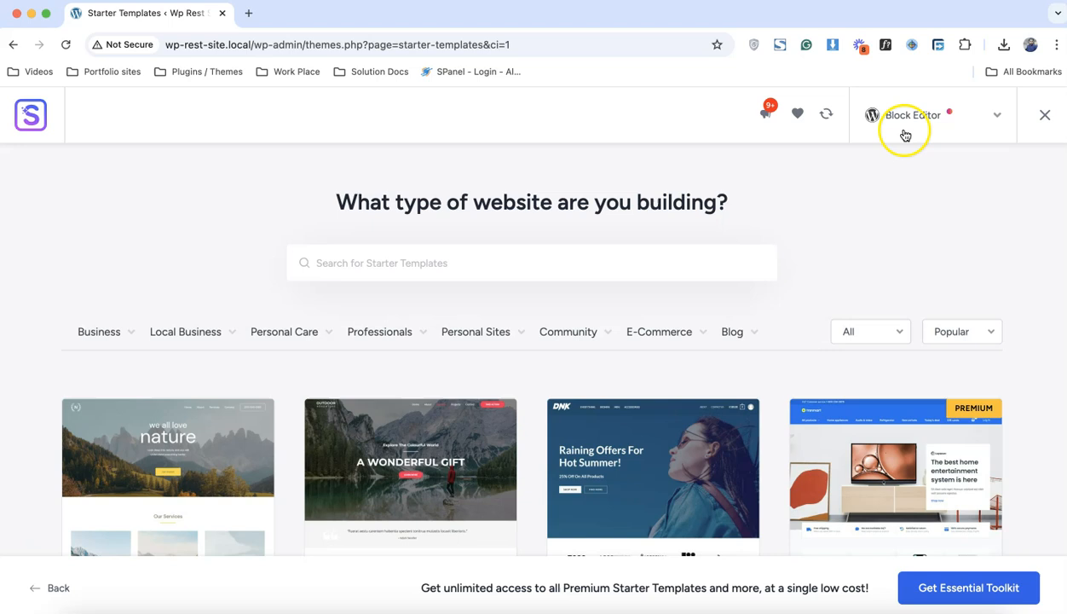
scroll("down", 3)
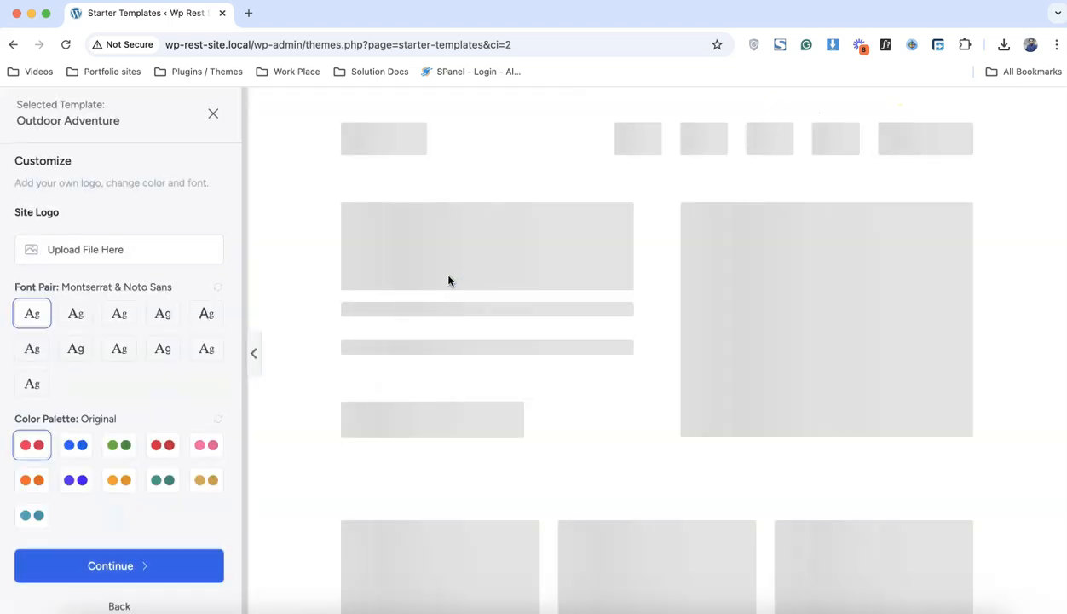
- Skip logo, font and colour customization and add the Video Player feature
left_click(119, 565)
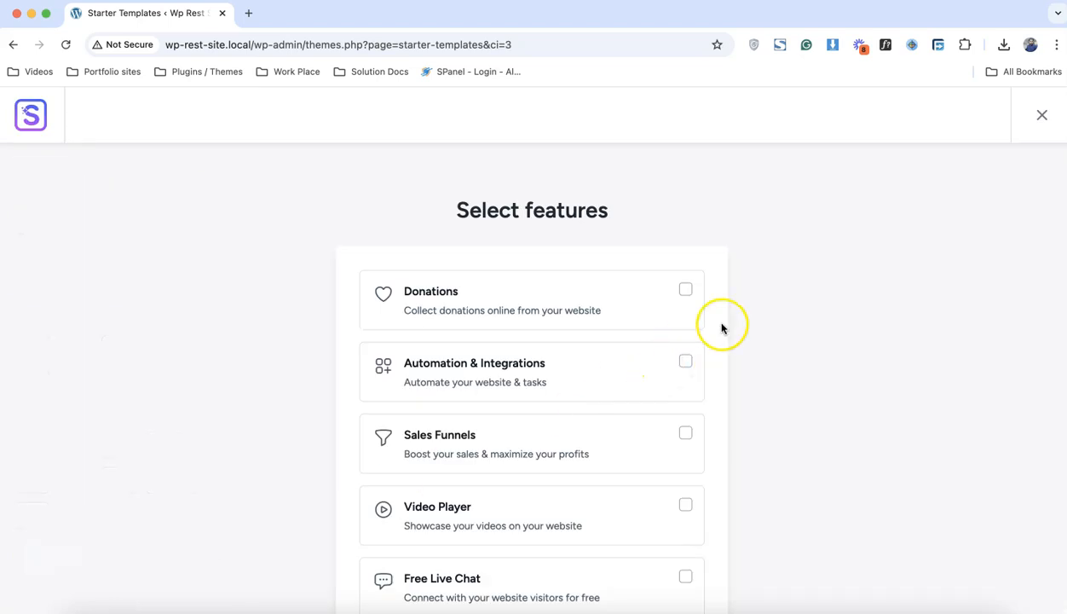
left_click(686, 369)
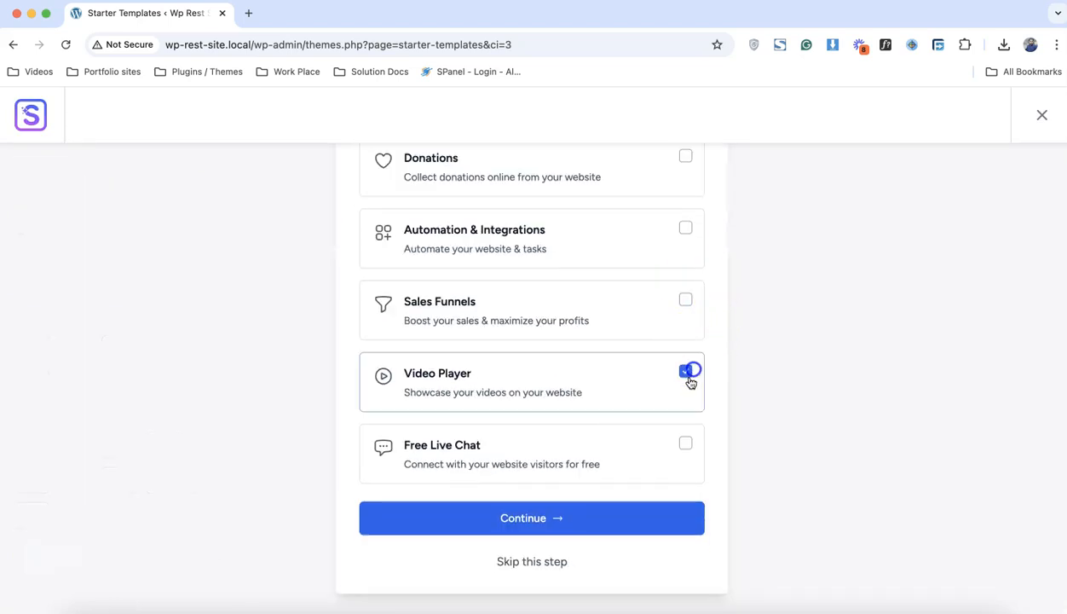
left_click(686, 369)
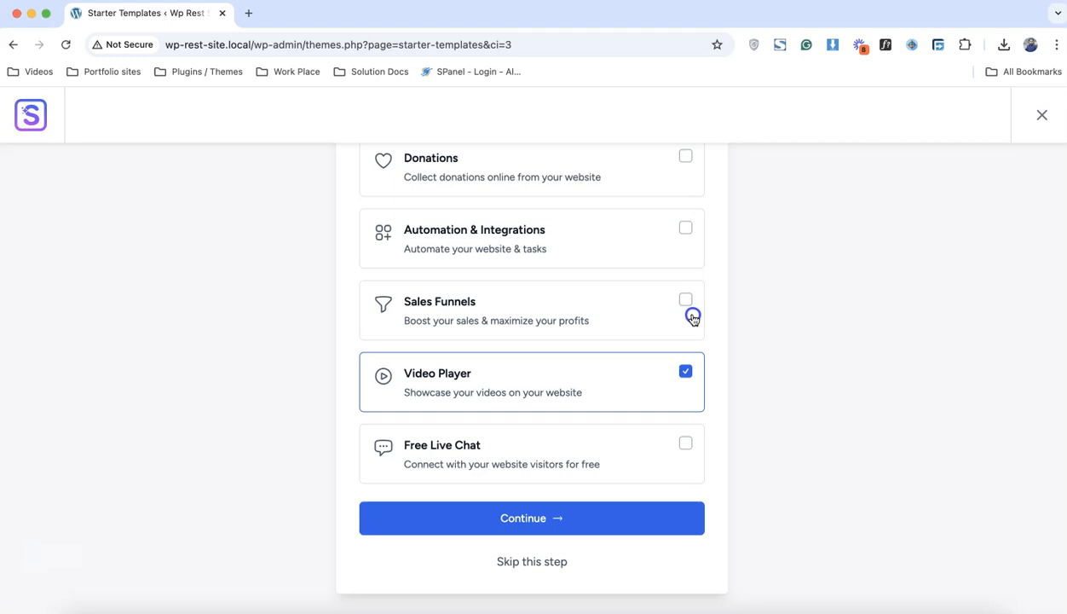
left_click(531, 517)
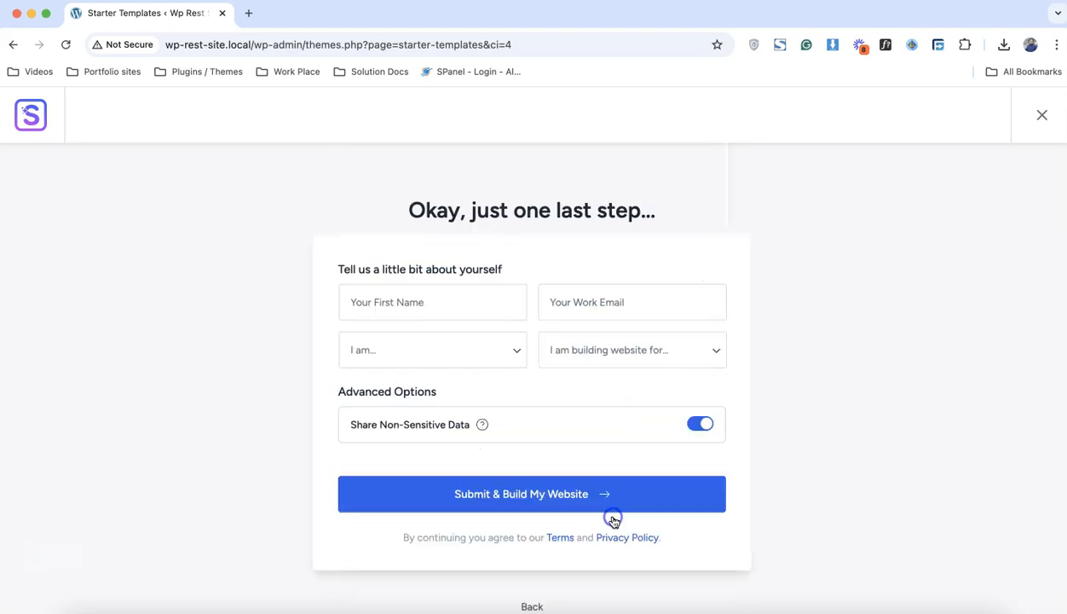
- Autofill the first name and work email, then submit to build the website
left_click(432, 301)
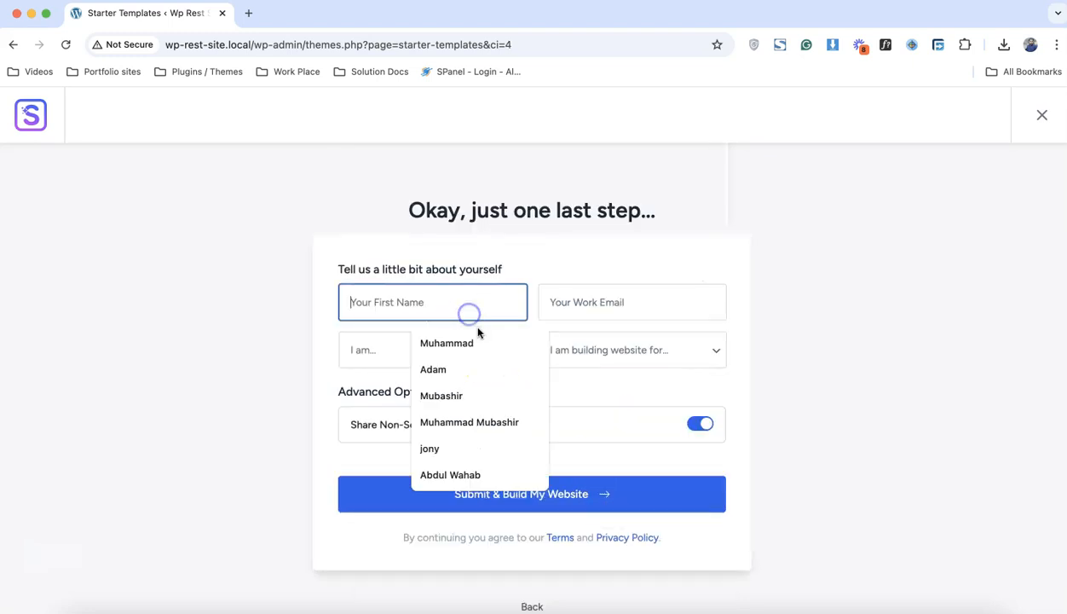
left_click(631, 301)
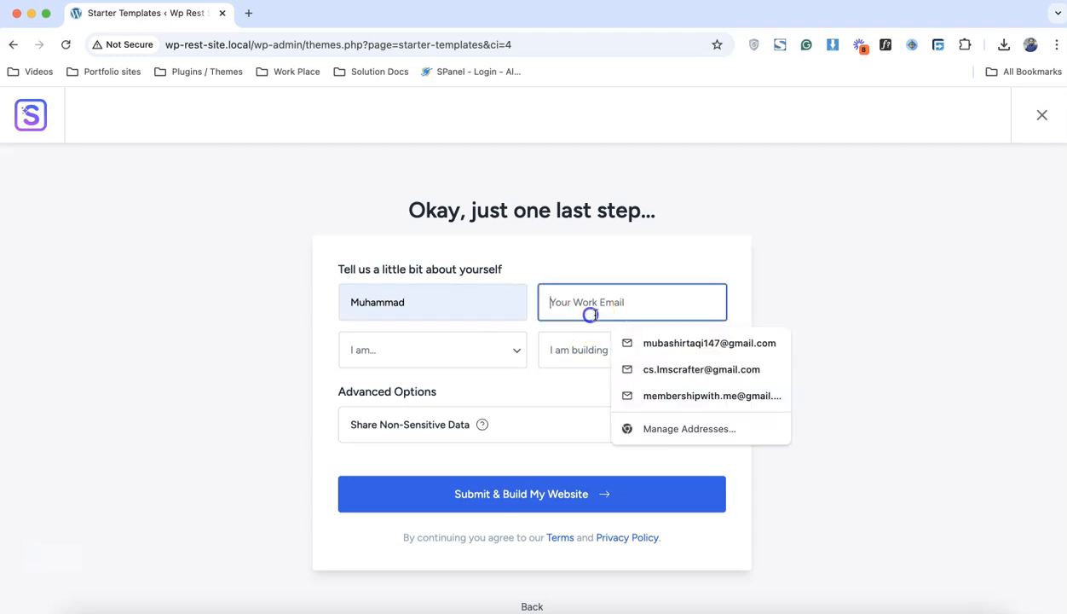
left_click(709, 343)
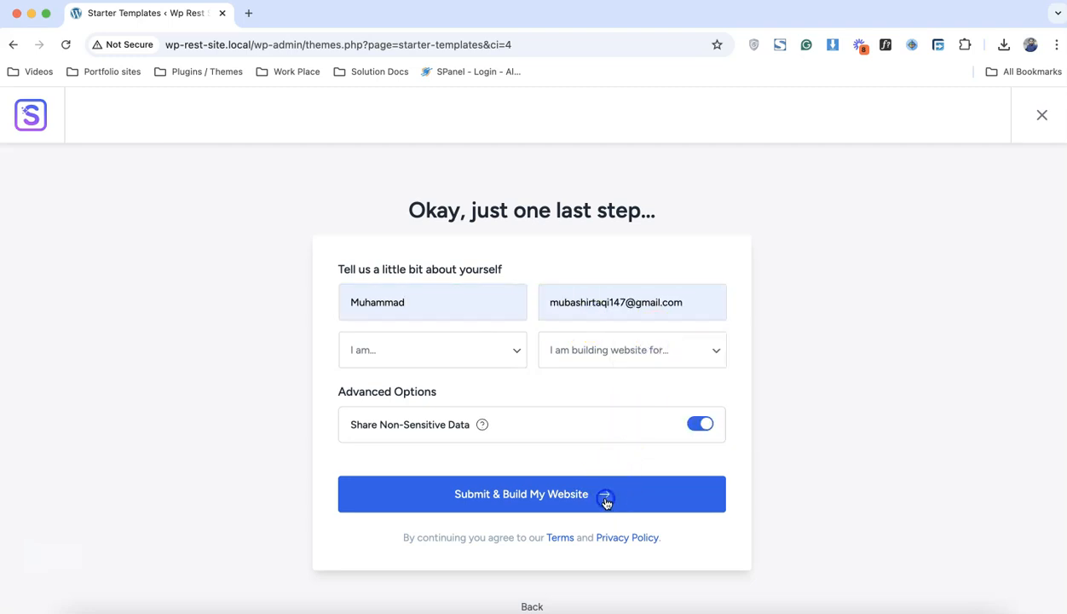
left_click(531, 493)
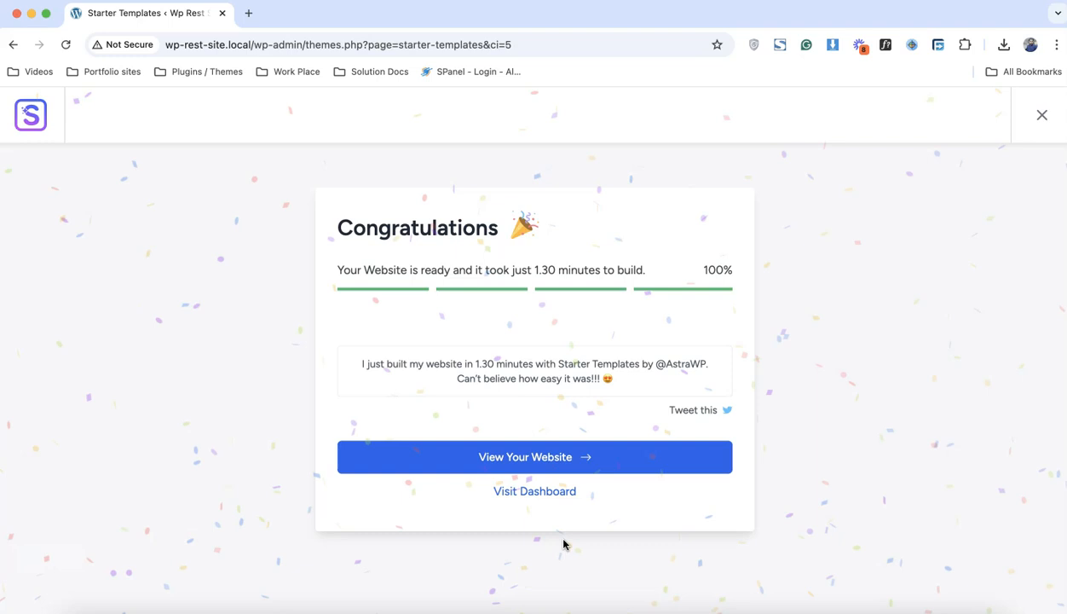
- Once the import reaches 100%, view the new Outdoor Adventure website
left_click(534, 457)
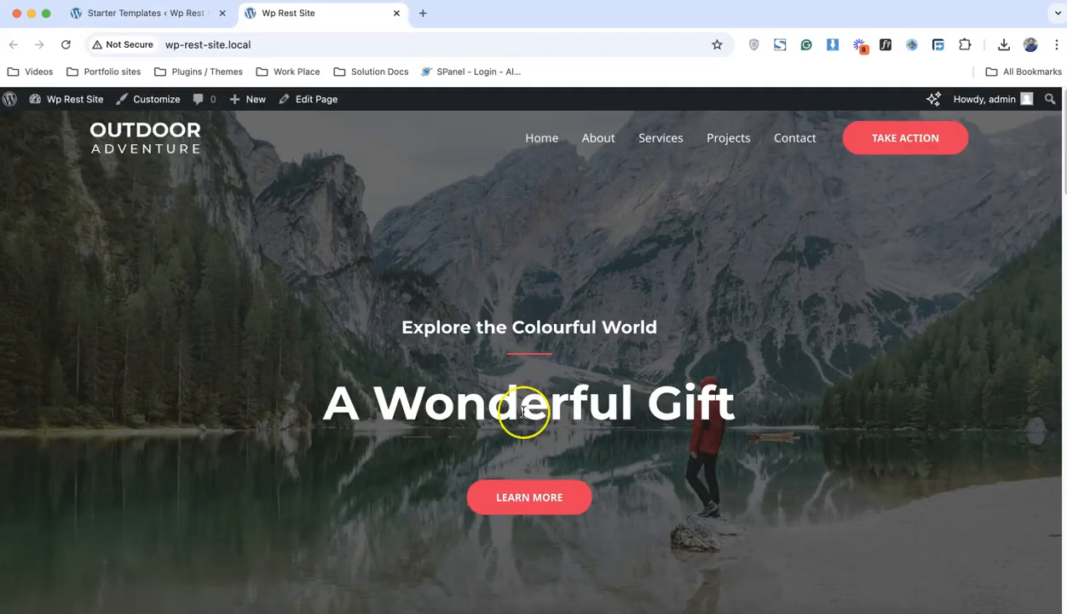
scroll("down", 3)
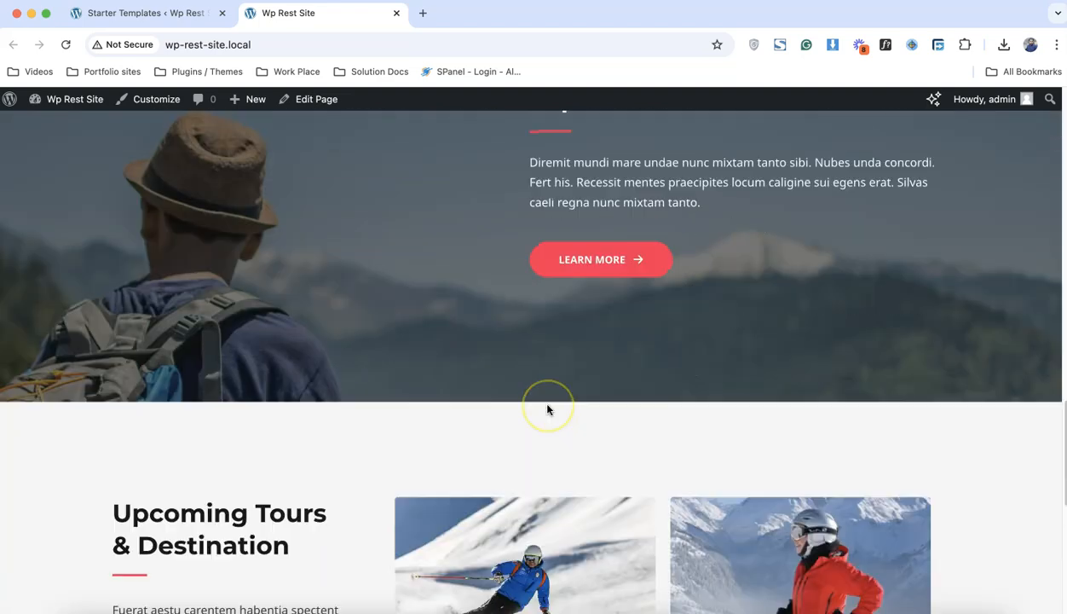
scroll("up", 3)
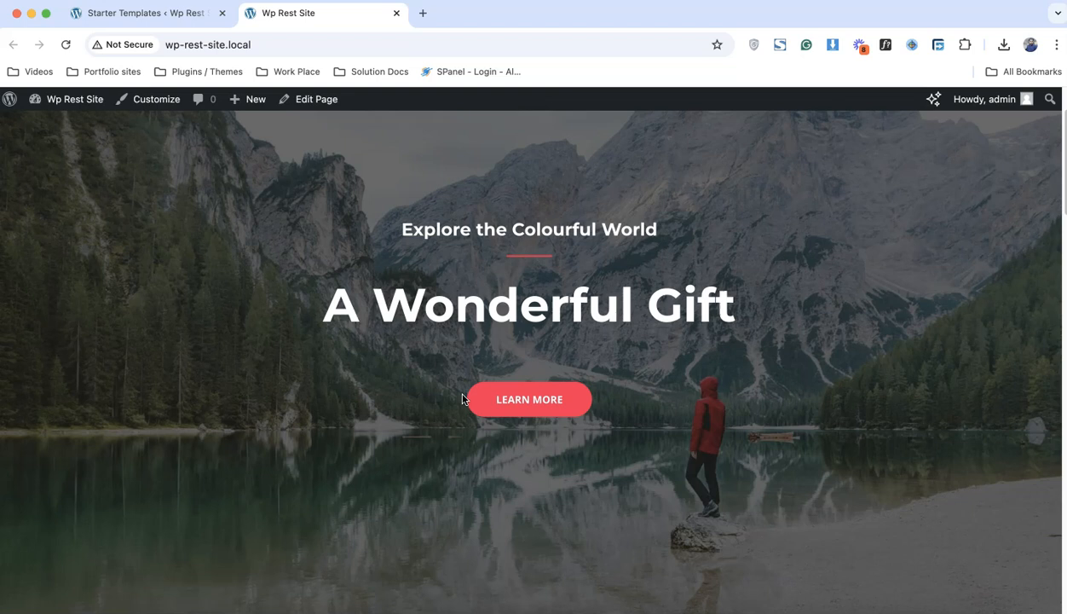
mouse_move(442, 403)
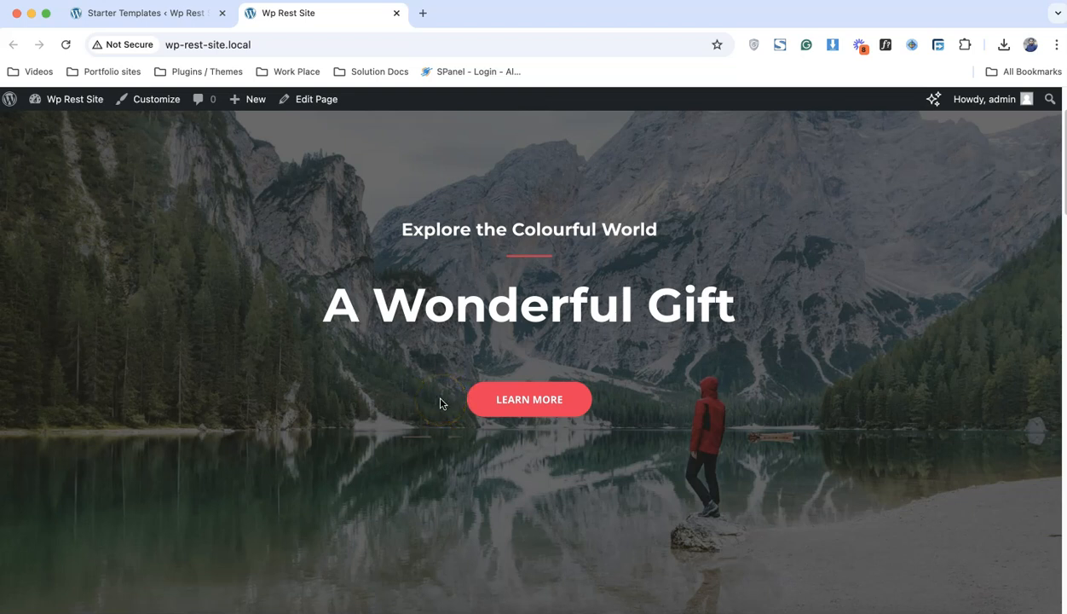
scroll("down", 3)
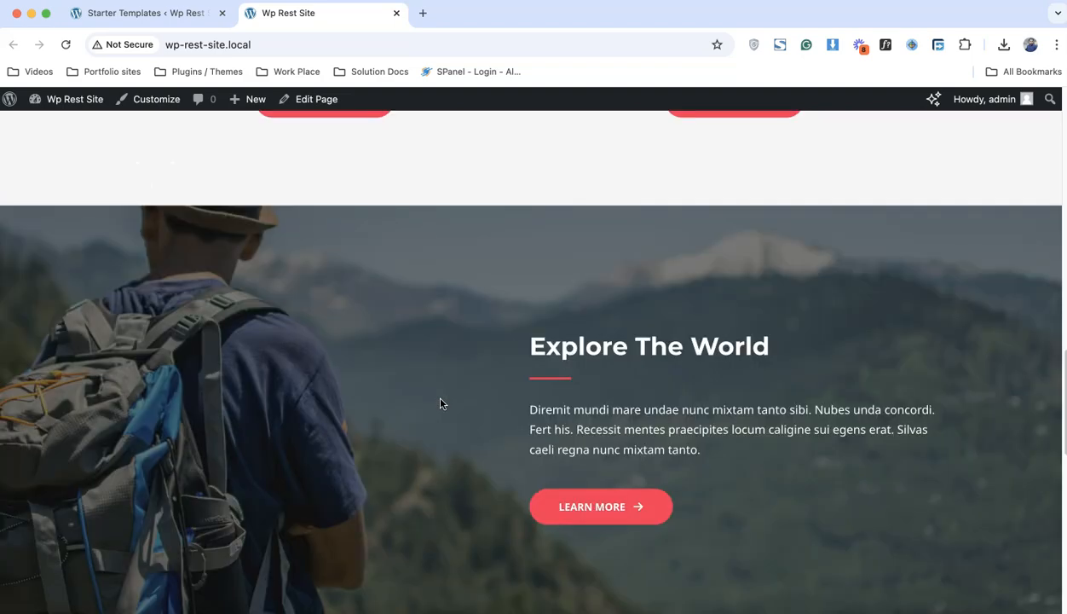
scroll("down", 3)
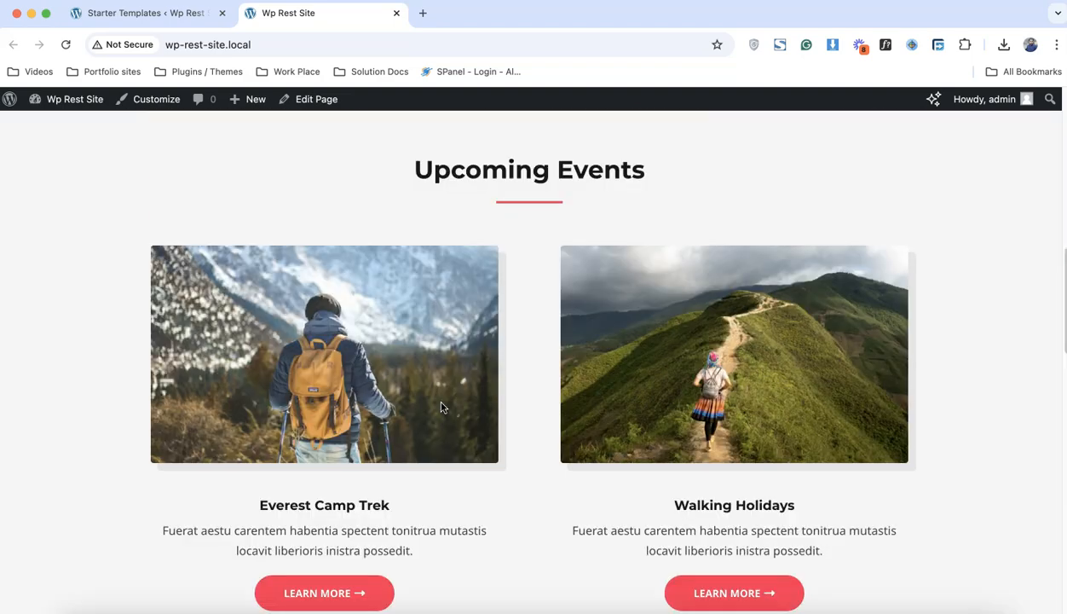